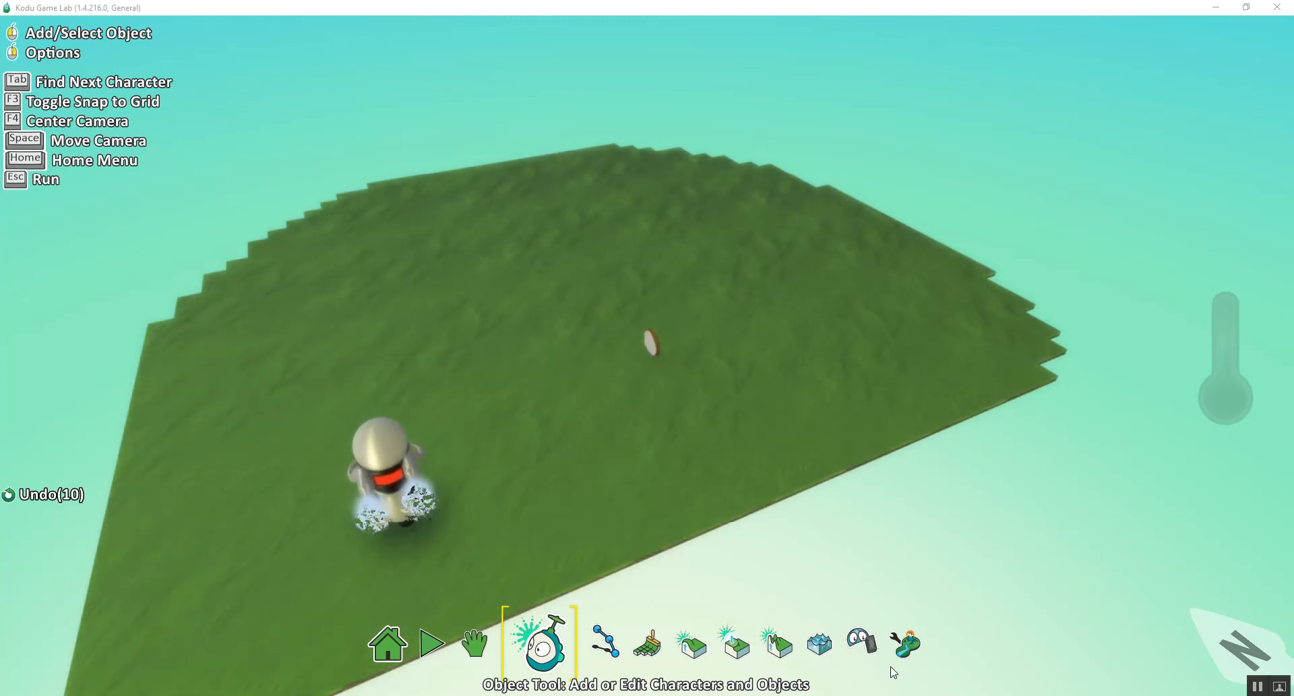
pyautogui.moveTo(798, 560)
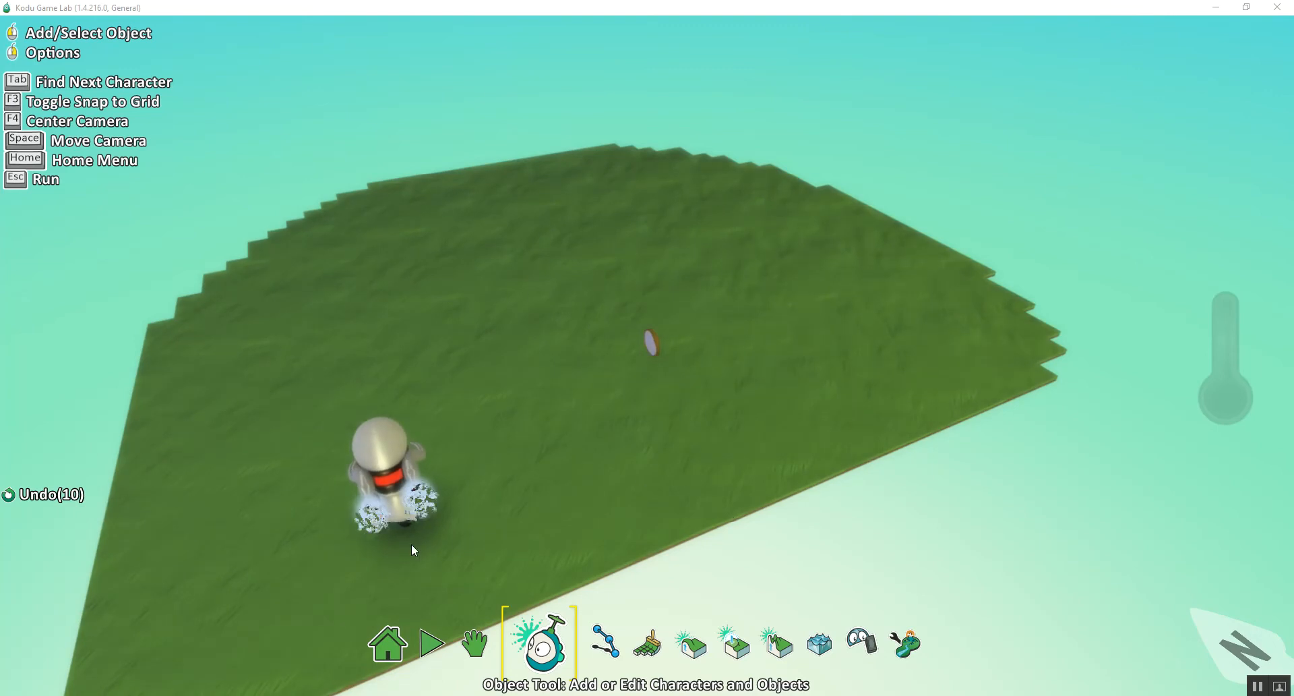
pyautogui.moveTo(628, 427)
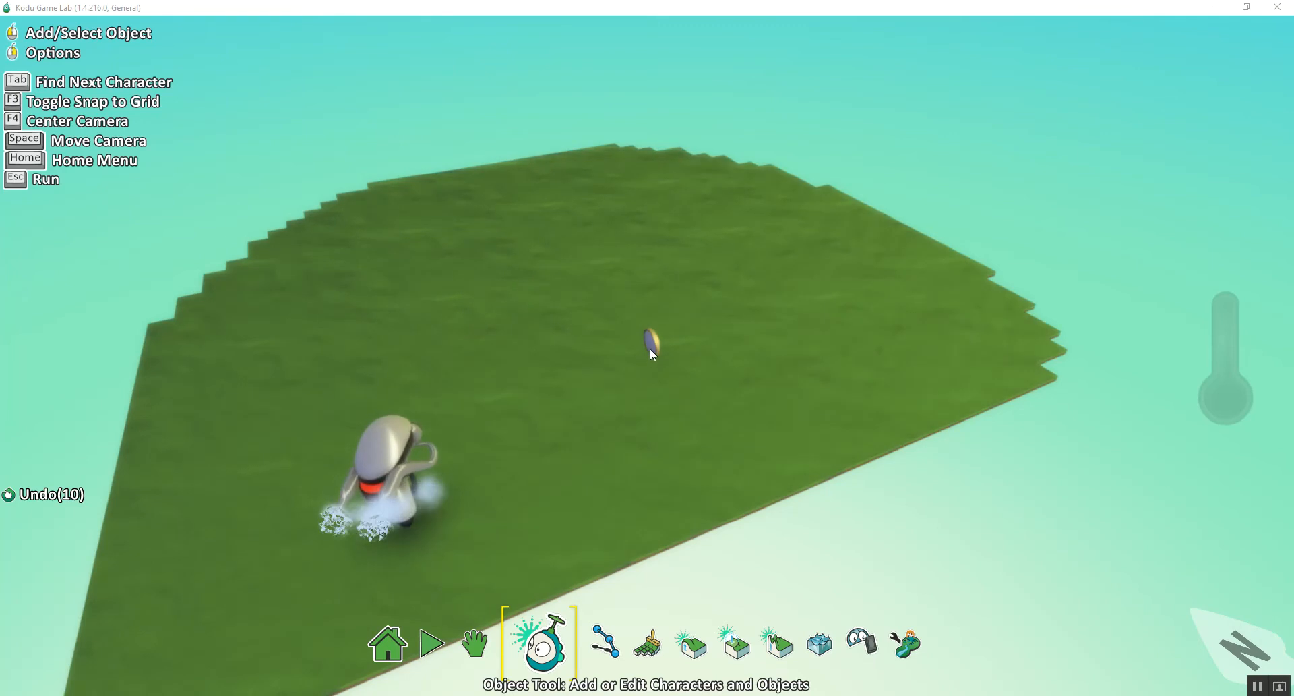
# Step: Look over the cycle's options and its program
pyautogui.rightClick(650, 341)
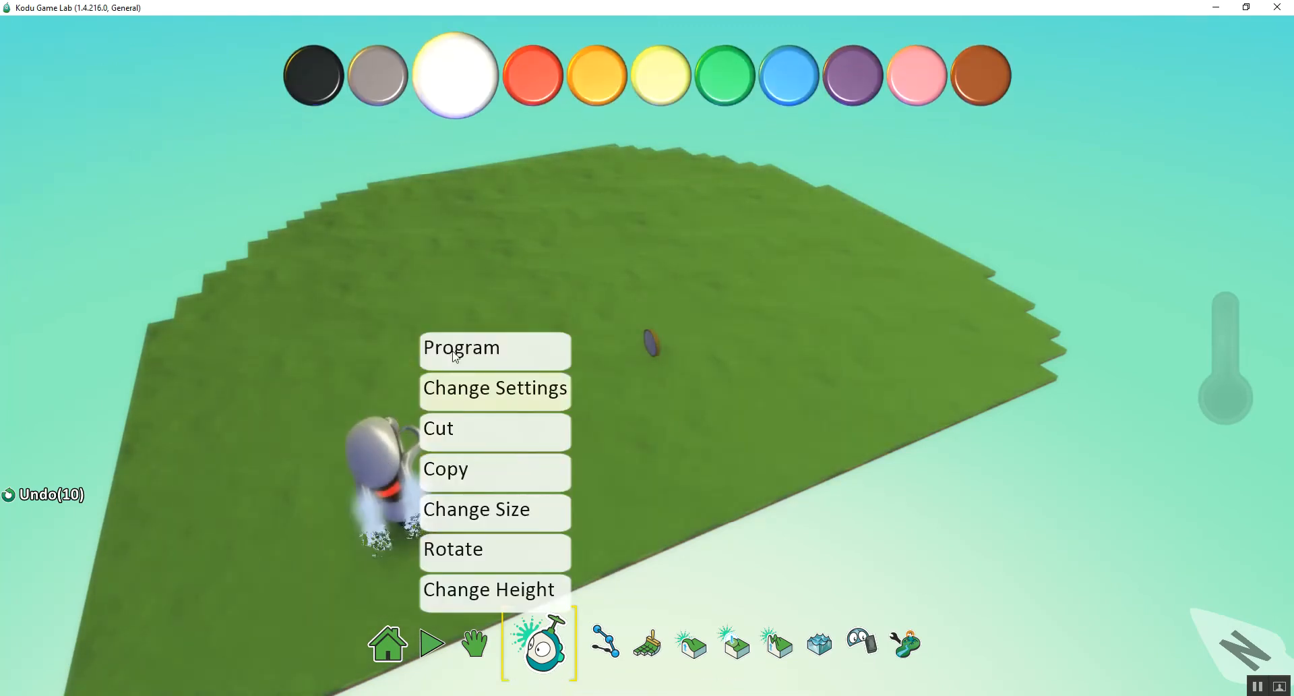
pyautogui.click(460, 347)
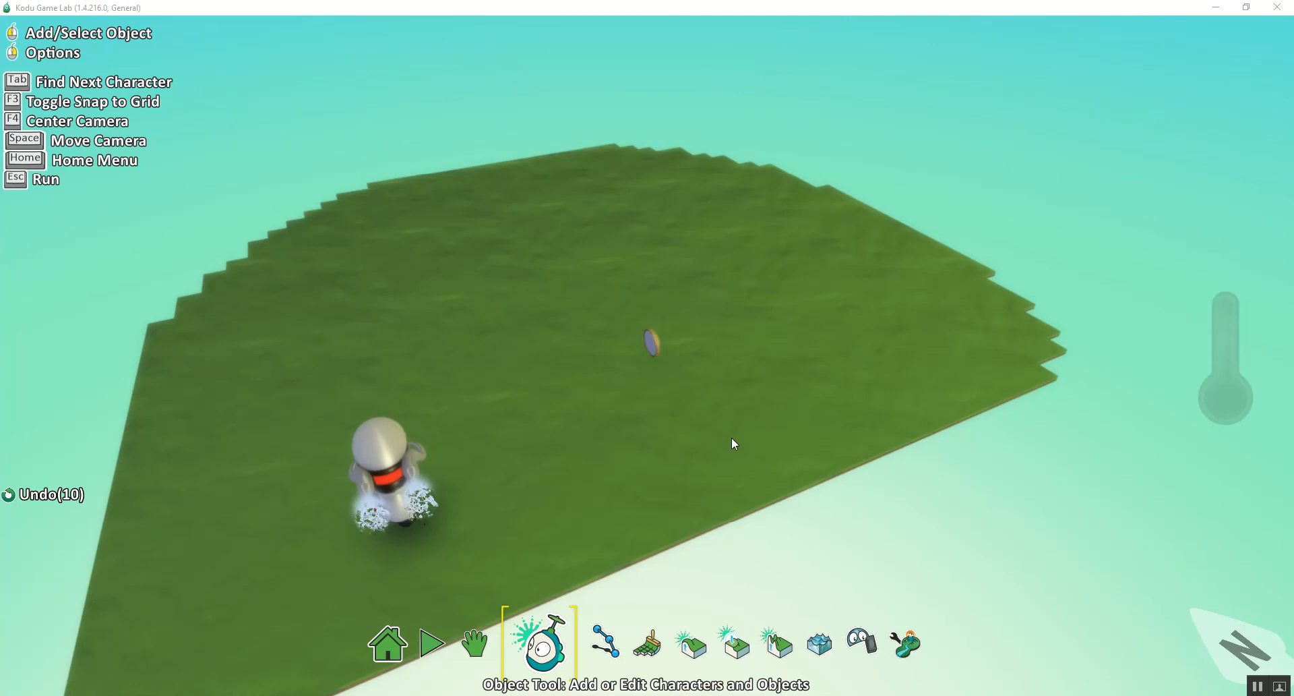
pyautogui.moveTo(722, 413)
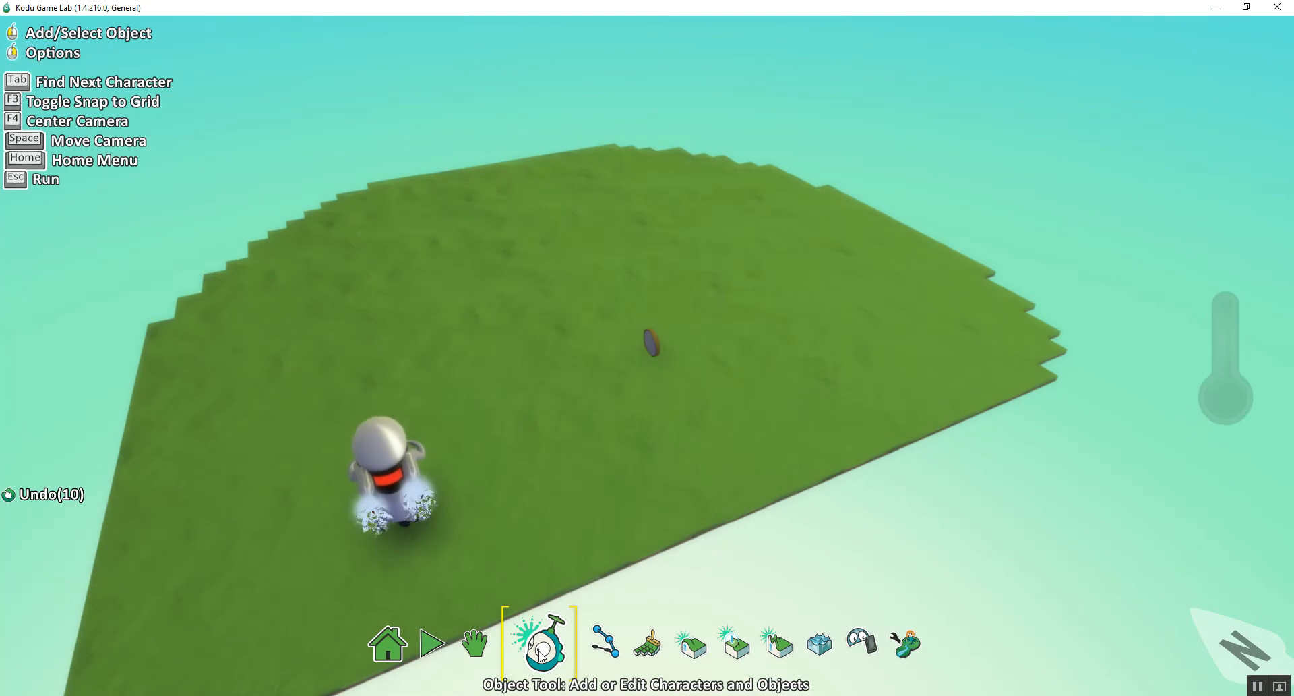
pyautogui.click(582, 643)
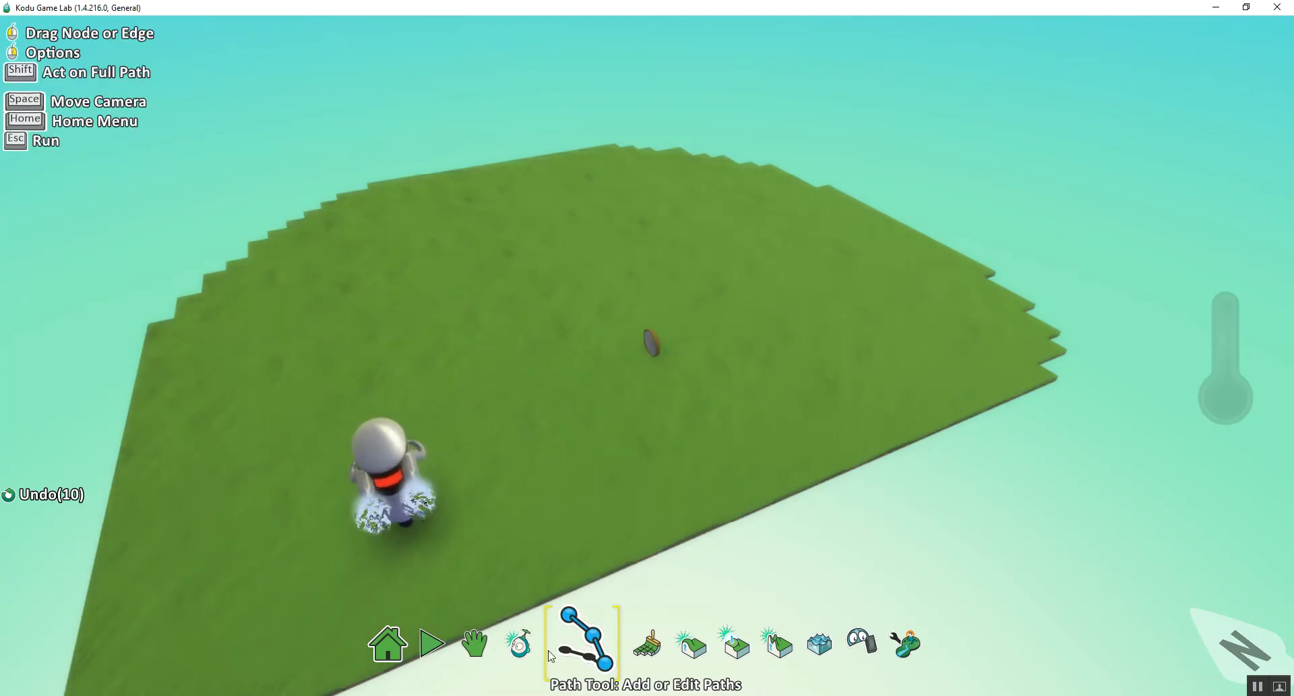
# Step: Add a blimp near the coin and bring up its options menu
pyautogui.click(541, 643)
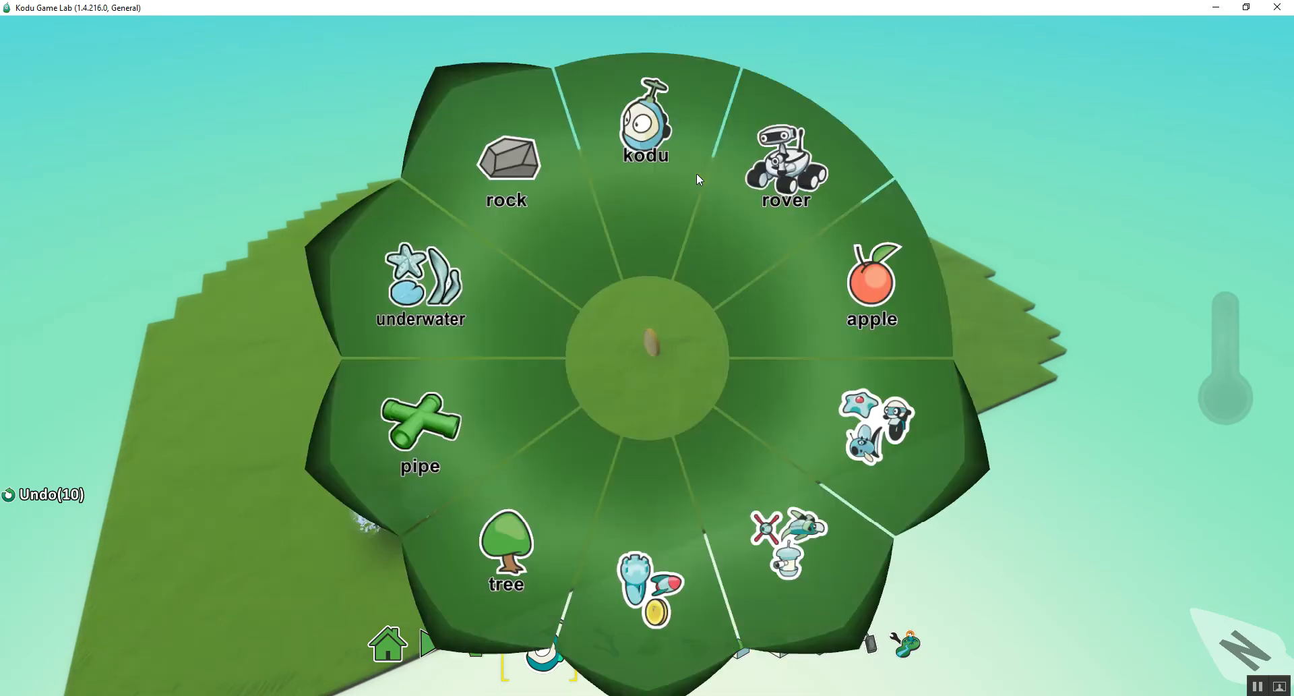
pyautogui.click(871, 424)
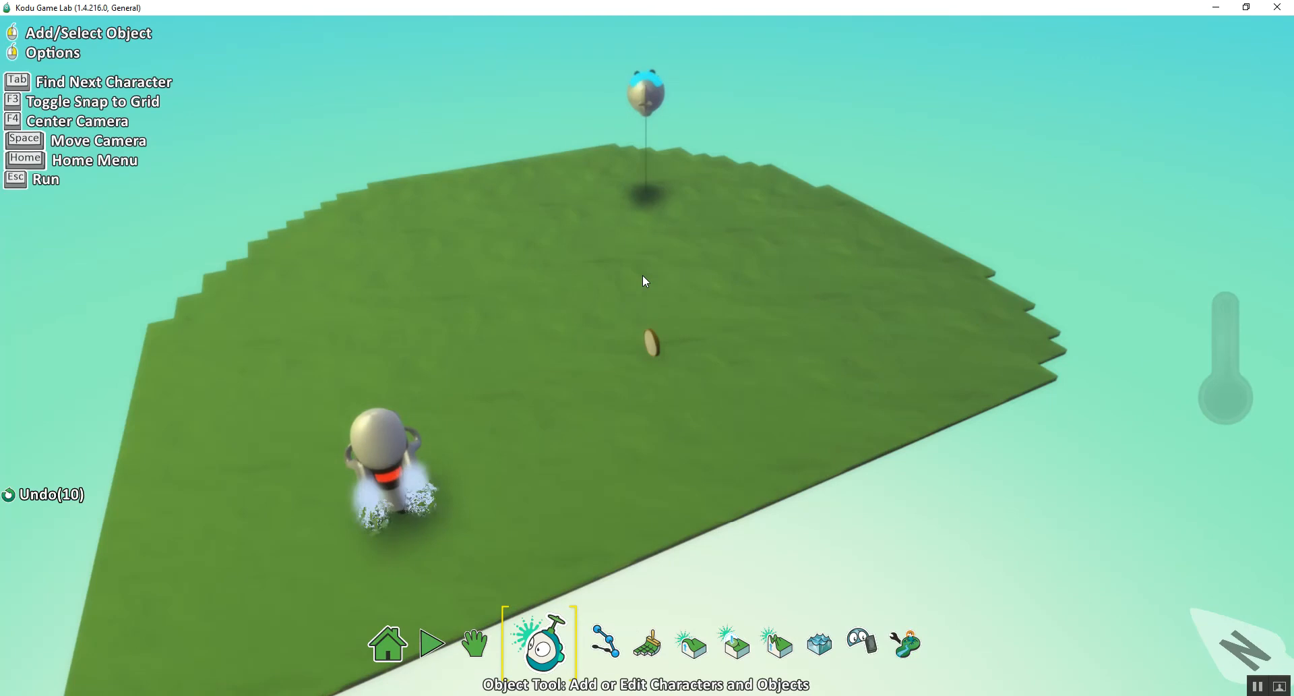
pyautogui.click(646, 95)
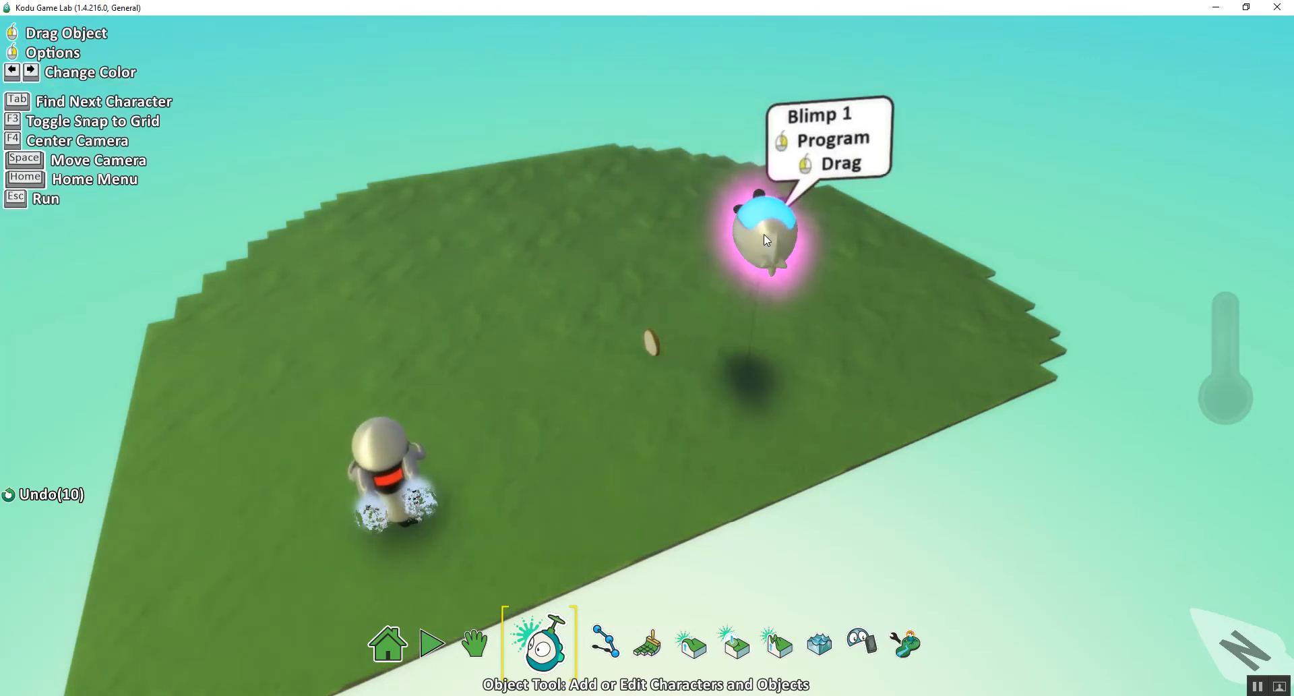
pyautogui.rightClick(765, 240)
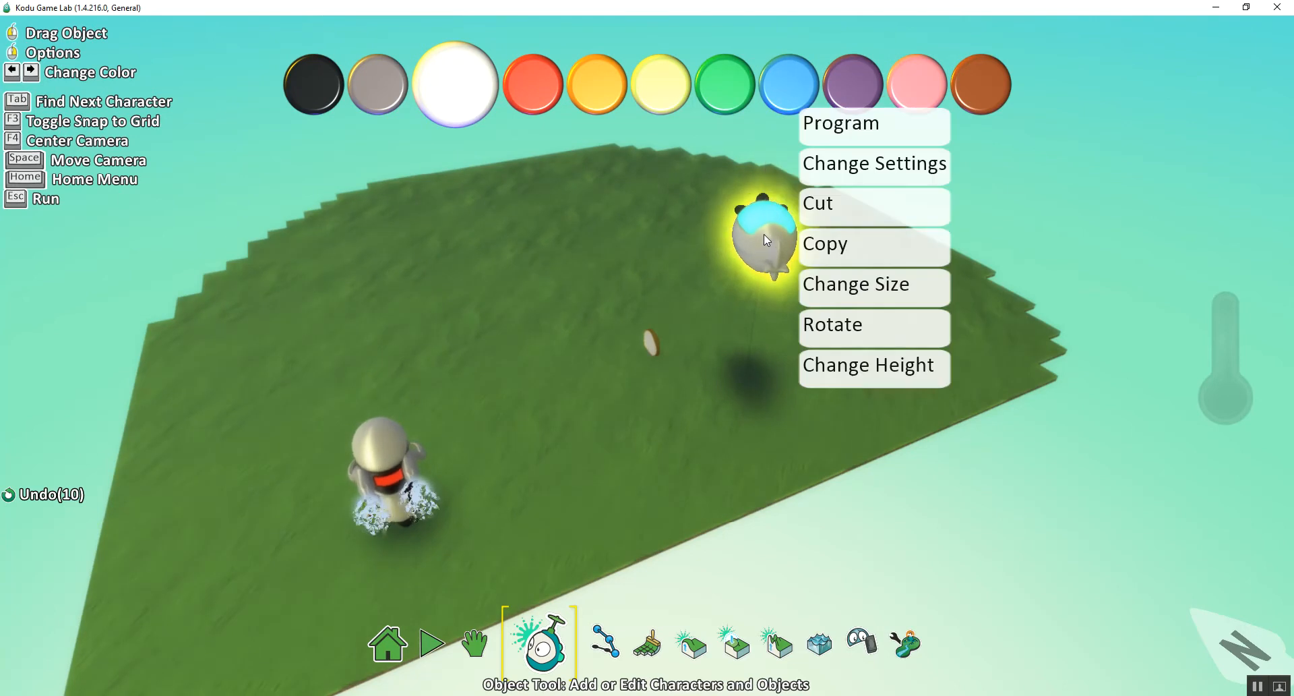
pyautogui.click(840, 122)
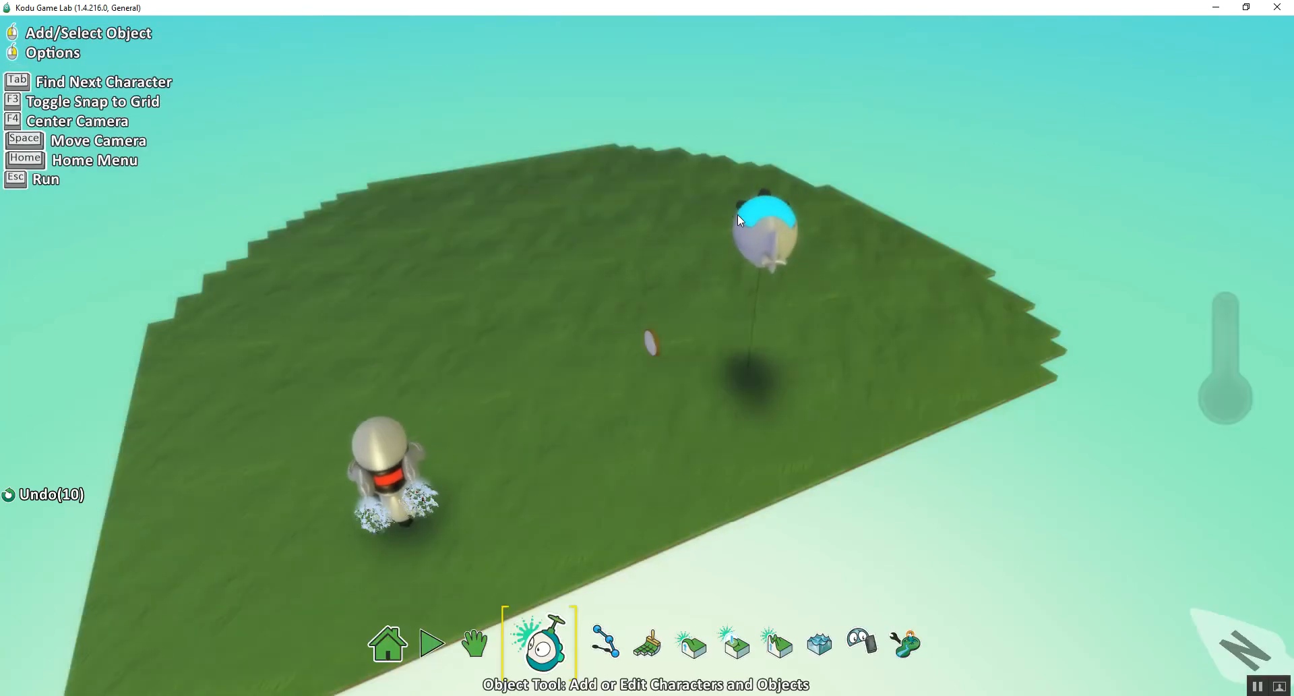
# Step: Mark the blimp Creatable and drag its Max Created limit down to about 17
pyautogui.click(432, 642)
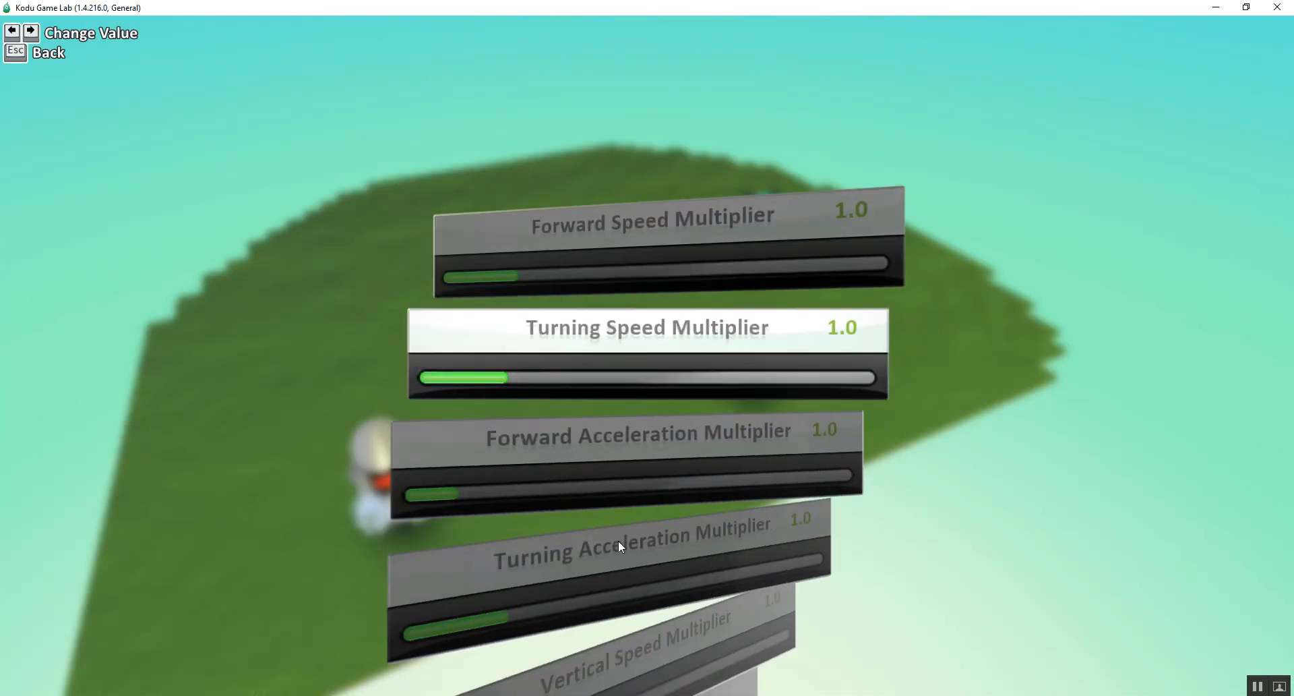
pyautogui.scroll(-3)
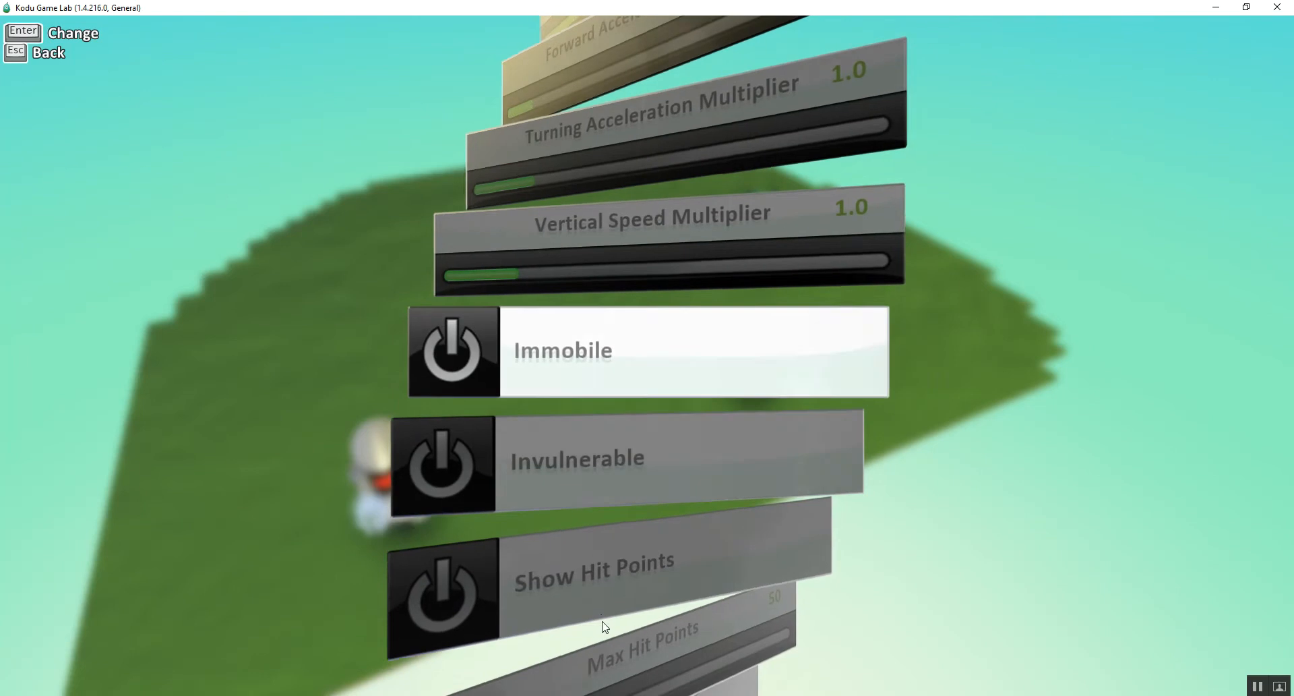
pyautogui.scroll(-3)
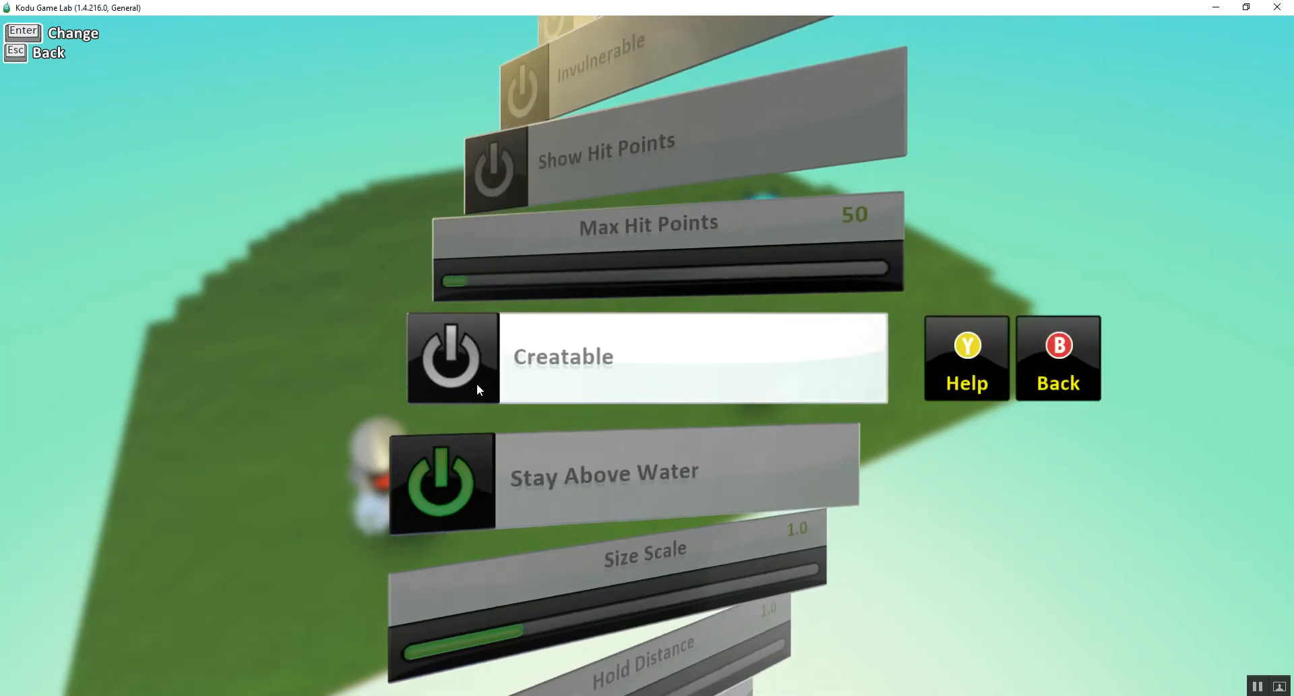
pyautogui.click(451, 357)
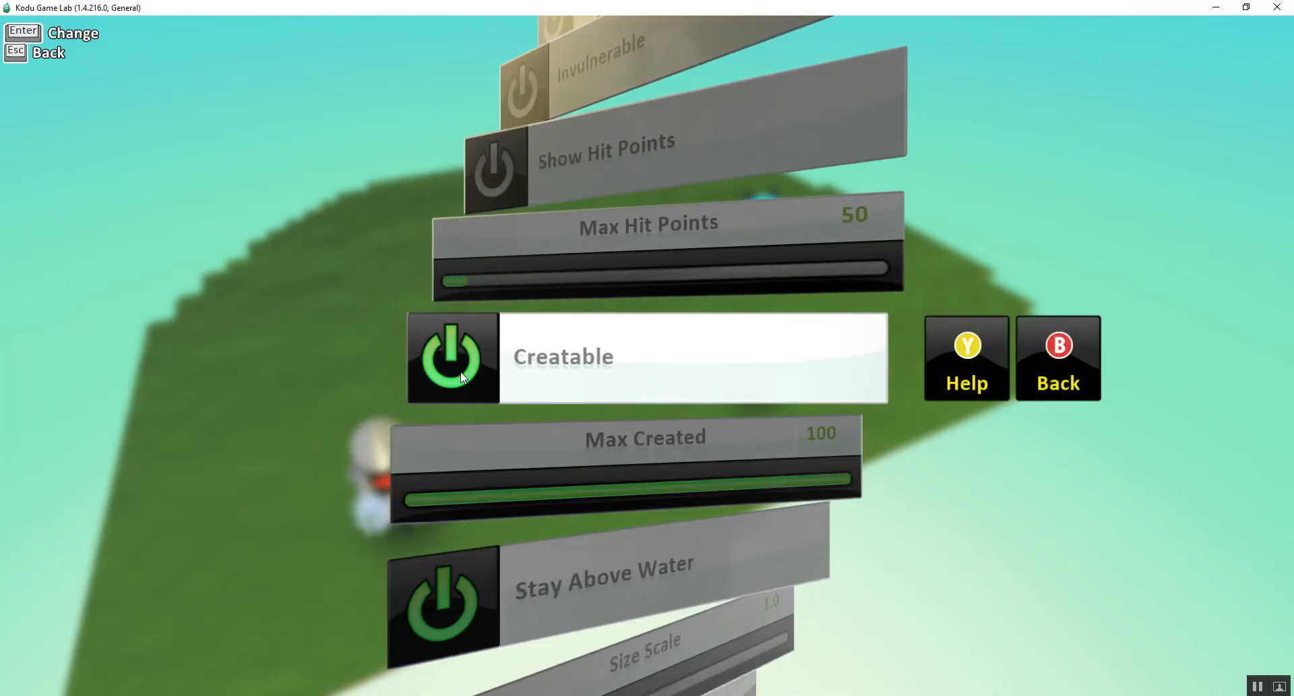
pyautogui.moveTo(449, 388)
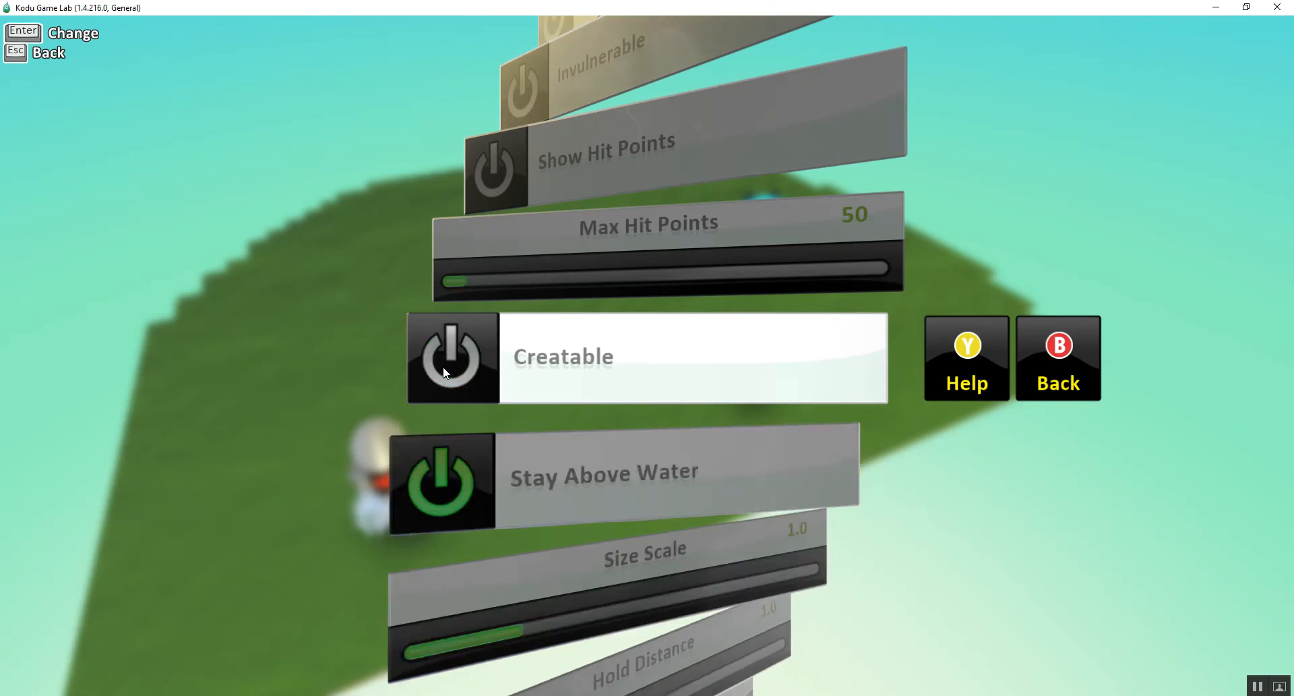
pyautogui.click(452, 358)
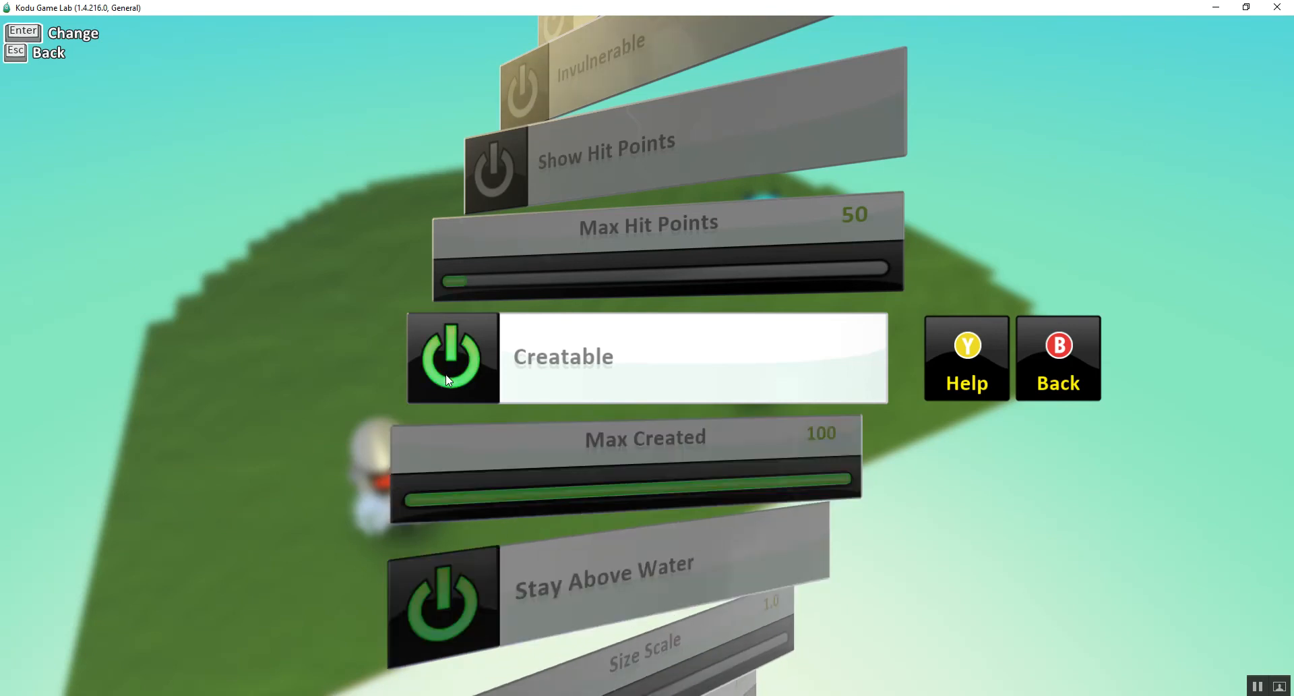
pyautogui.moveTo(562, 432)
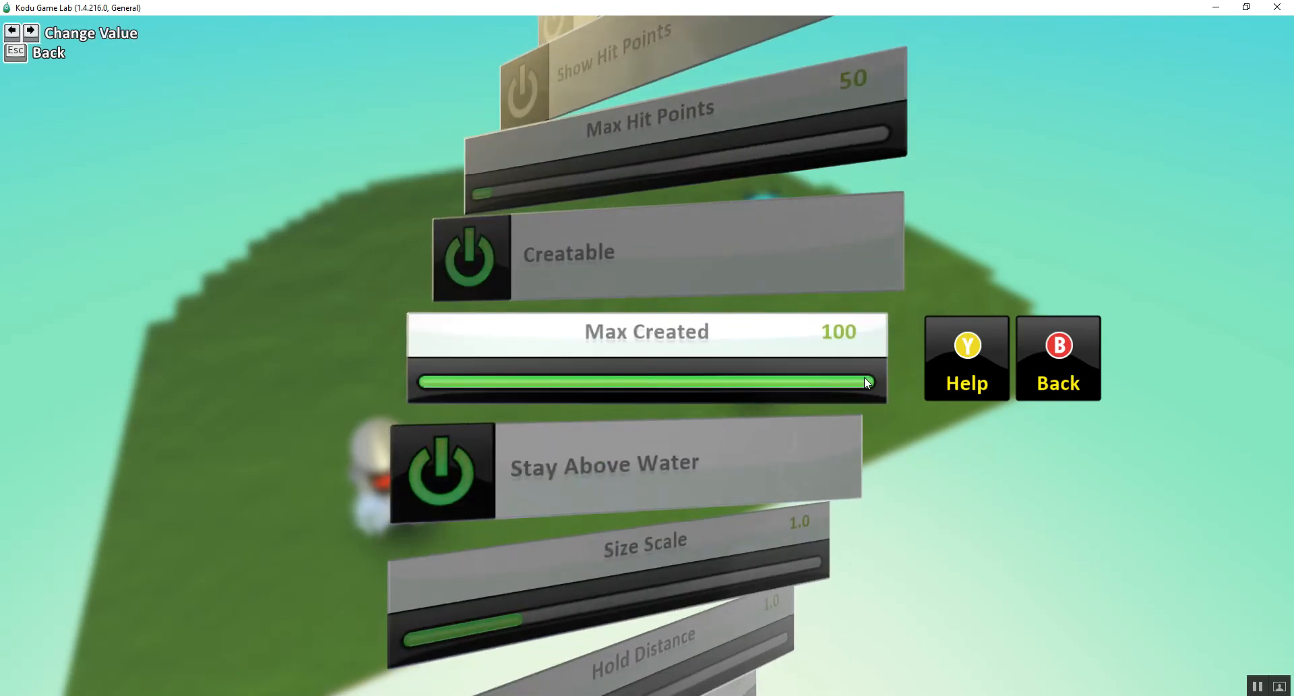
pyautogui.moveTo(863, 382); pyautogui.dragTo(813, 381)
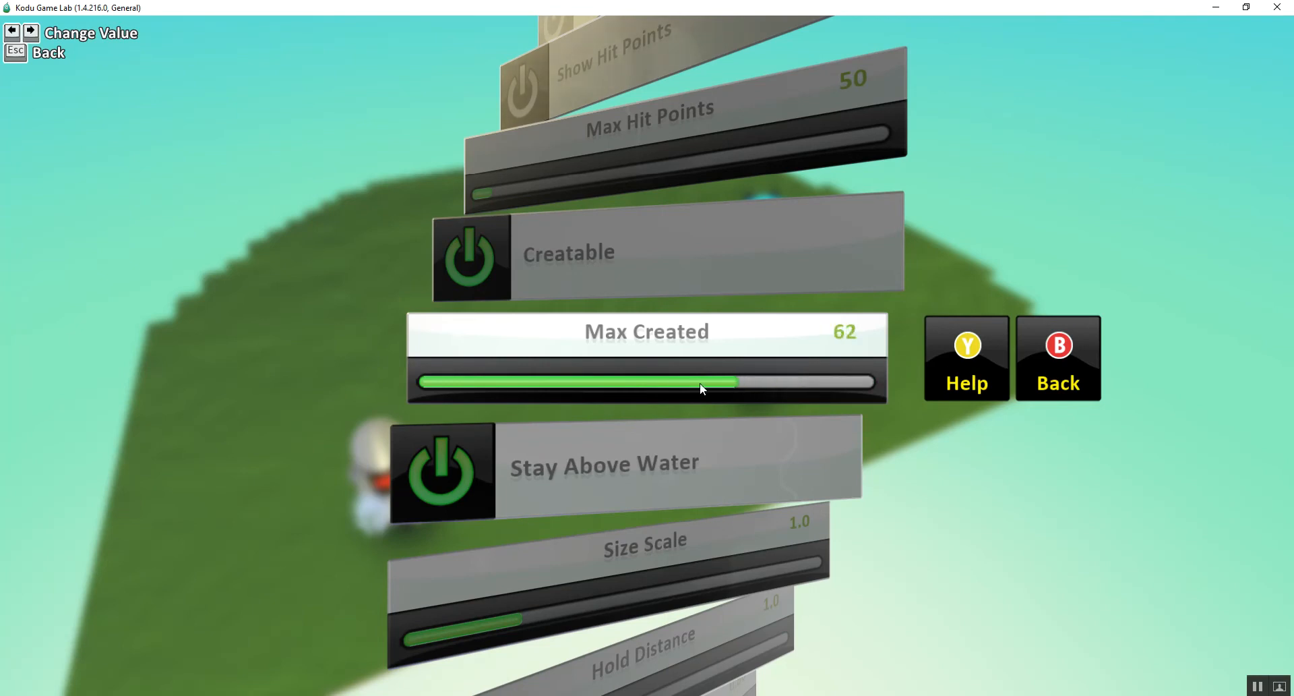
pyautogui.moveTo(702, 381); pyautogui.dragTo(503, 382)
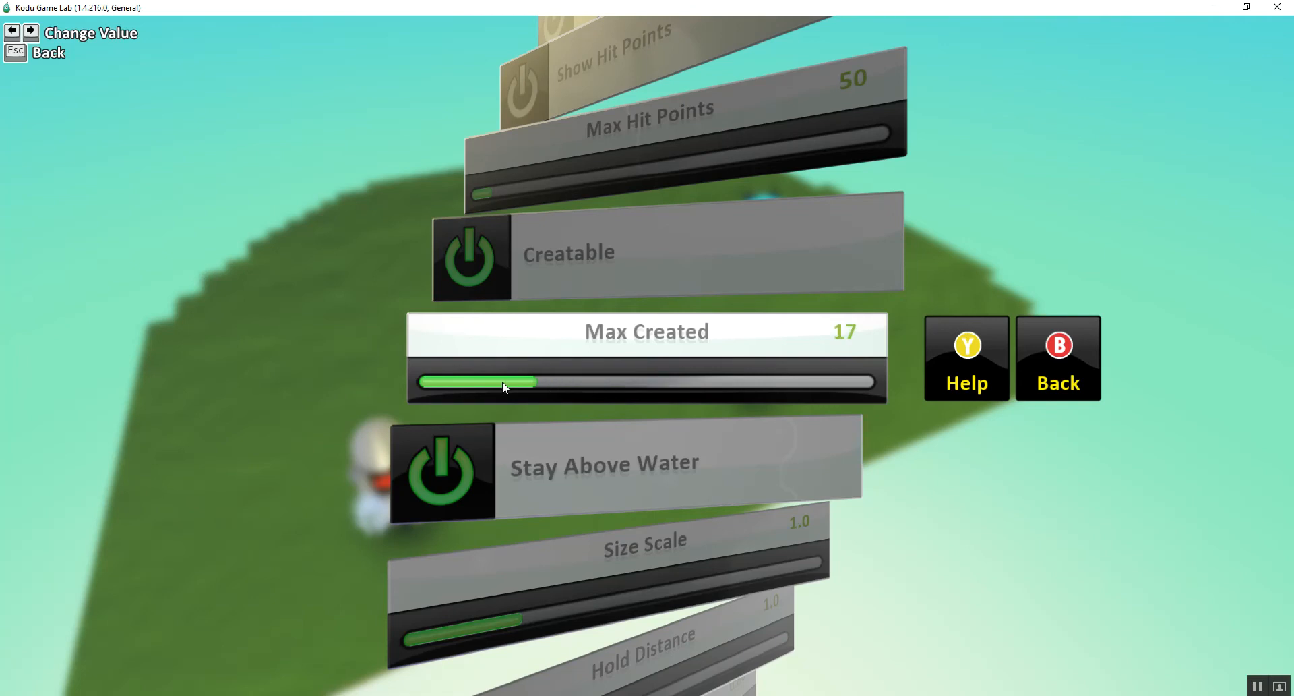
pyautogui.moveTo(503, 382); pyautogui.dragTo(450, 382)
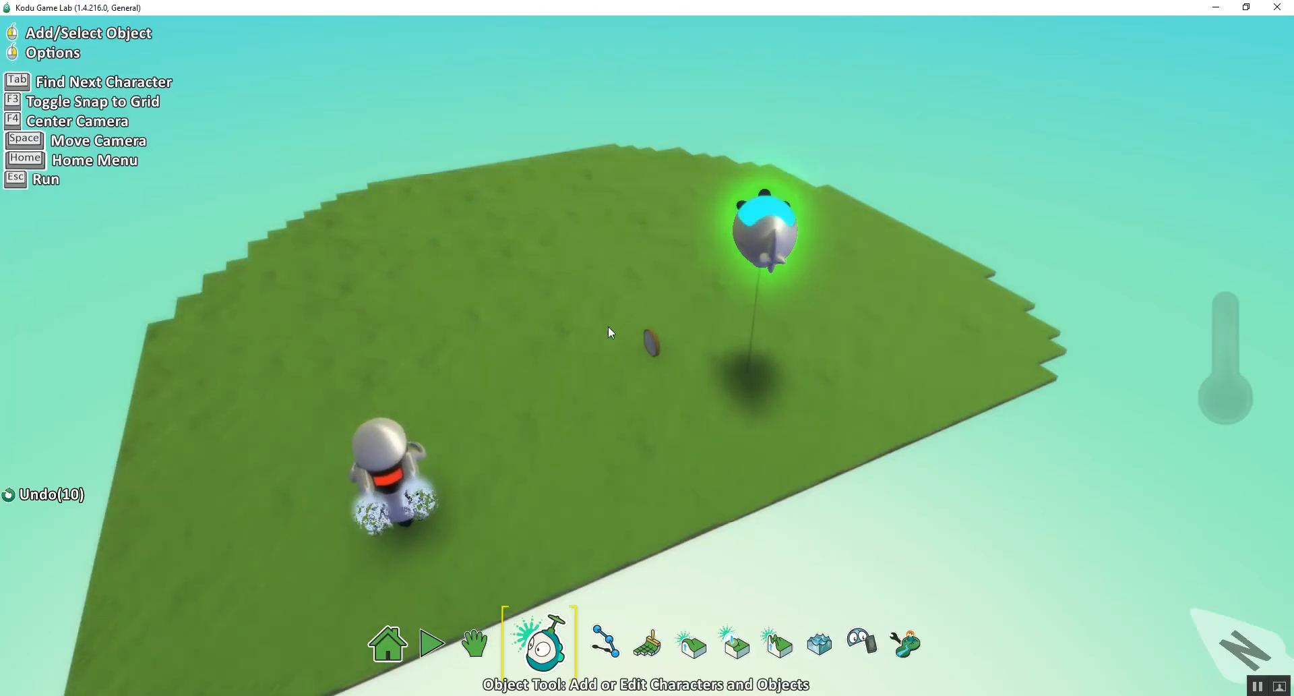
pyautogui.click(764, 227)
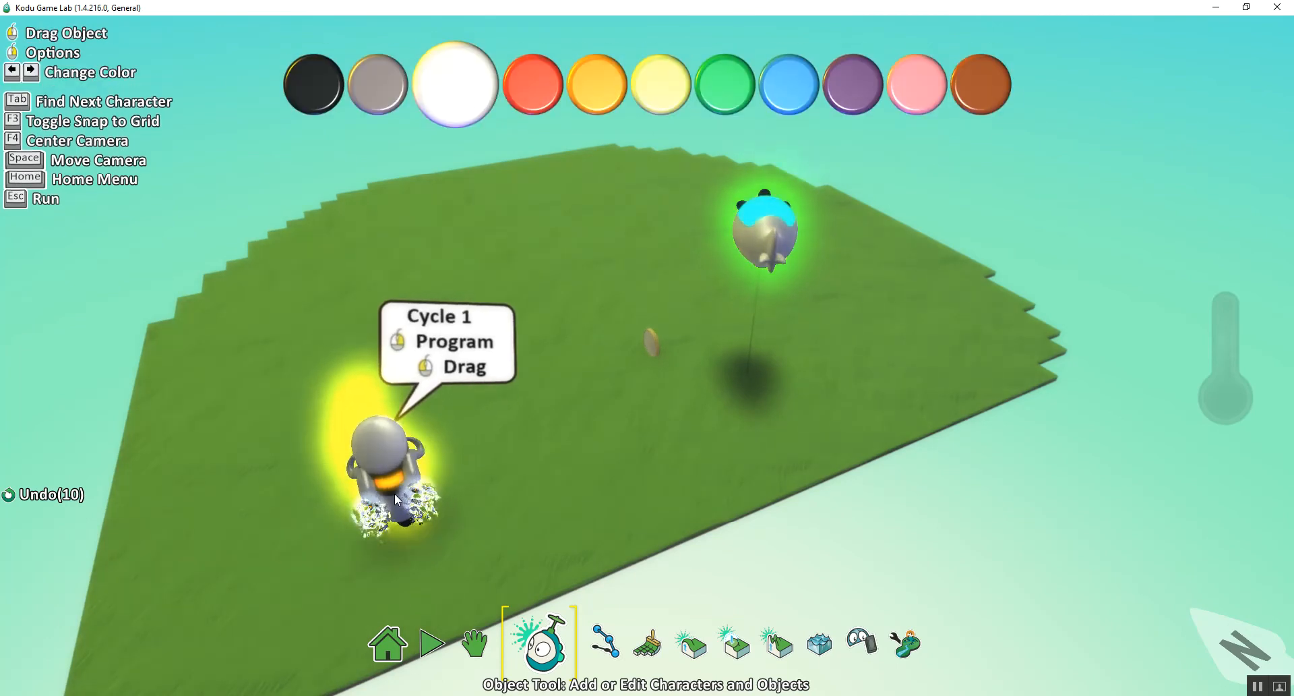
pyautogui.click(768, 231)
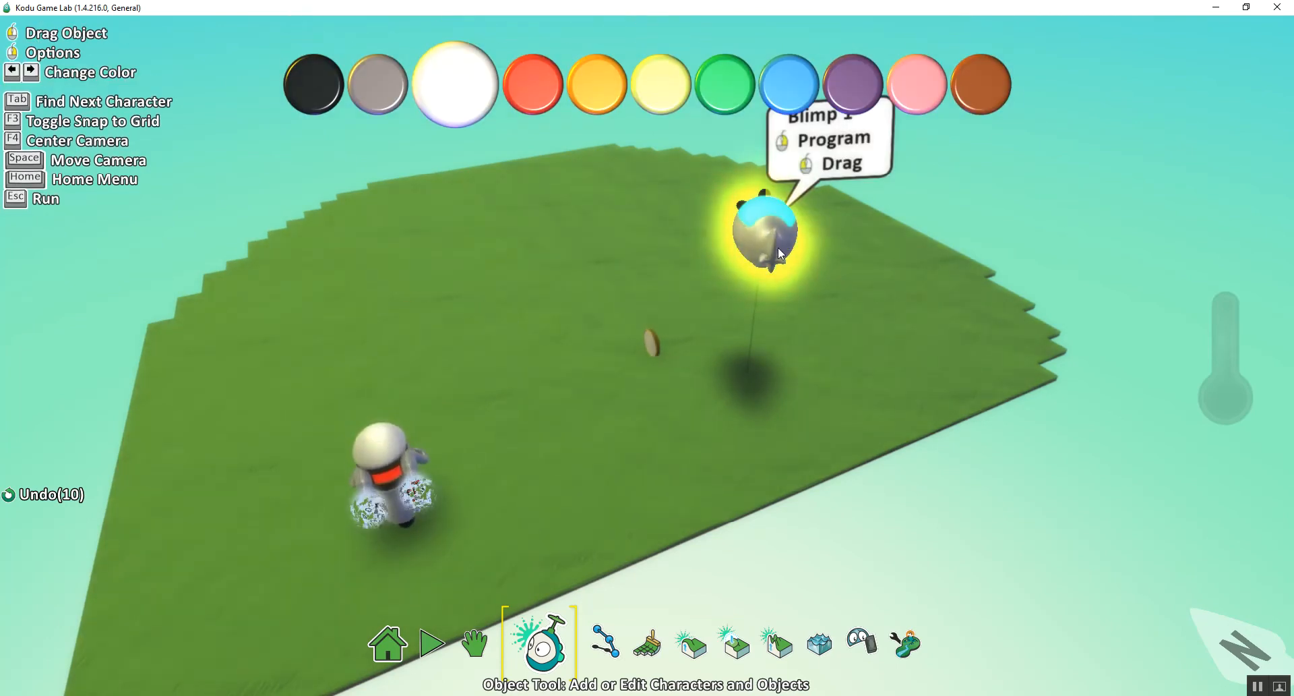
pyautogui.click(586, 515)
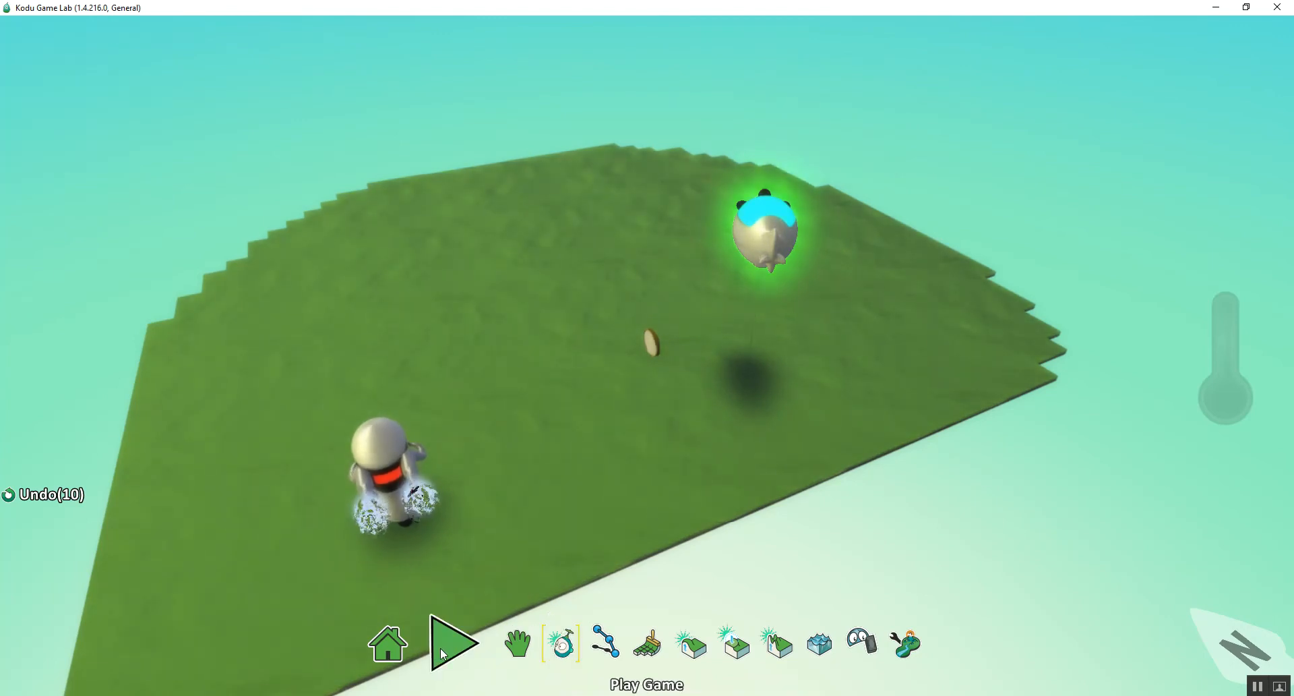
pyautogui.click(451, 641)
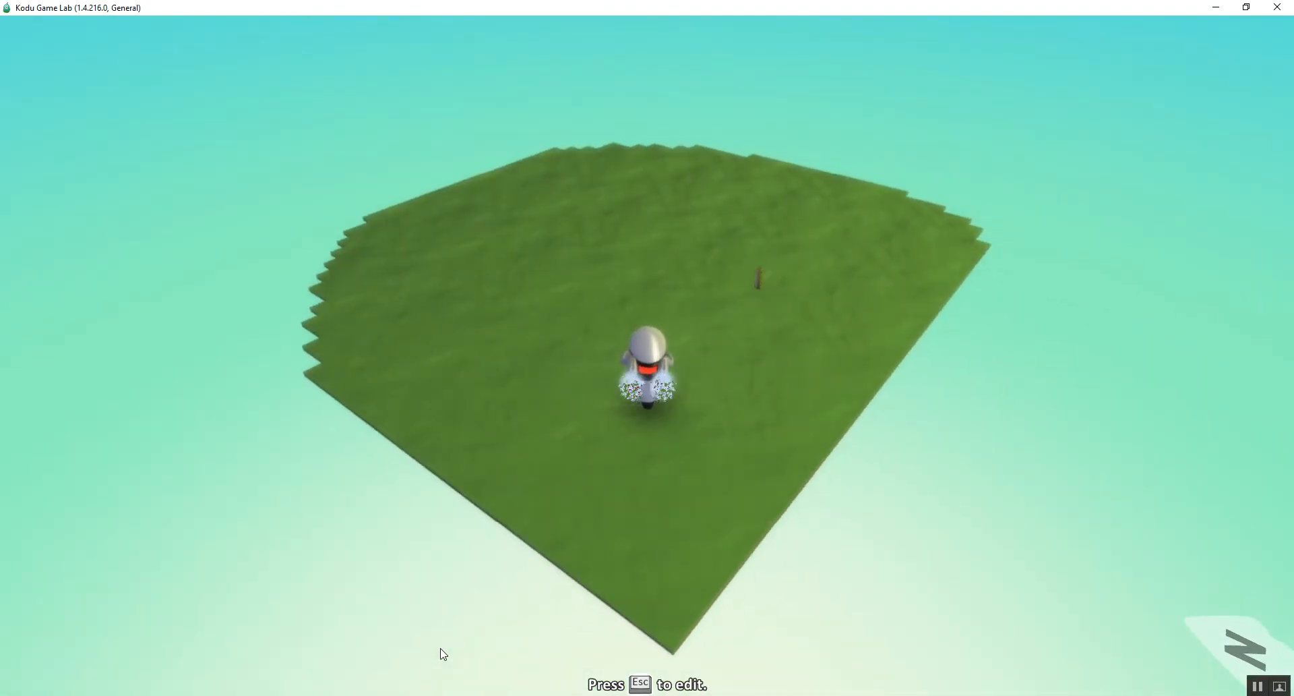
pyautogui.press('Escape')
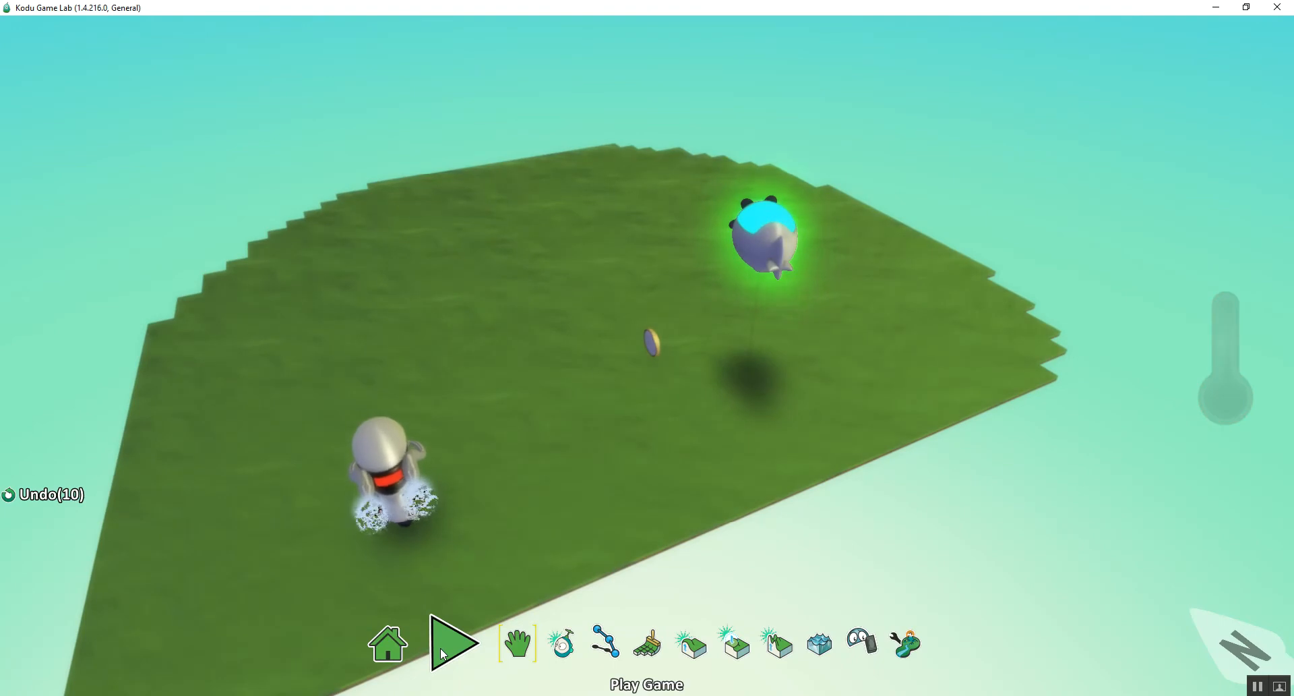
# Step: Give the blimp rule 1: WHEN always DO move wander slowly
pyautogui.click(495, 642)
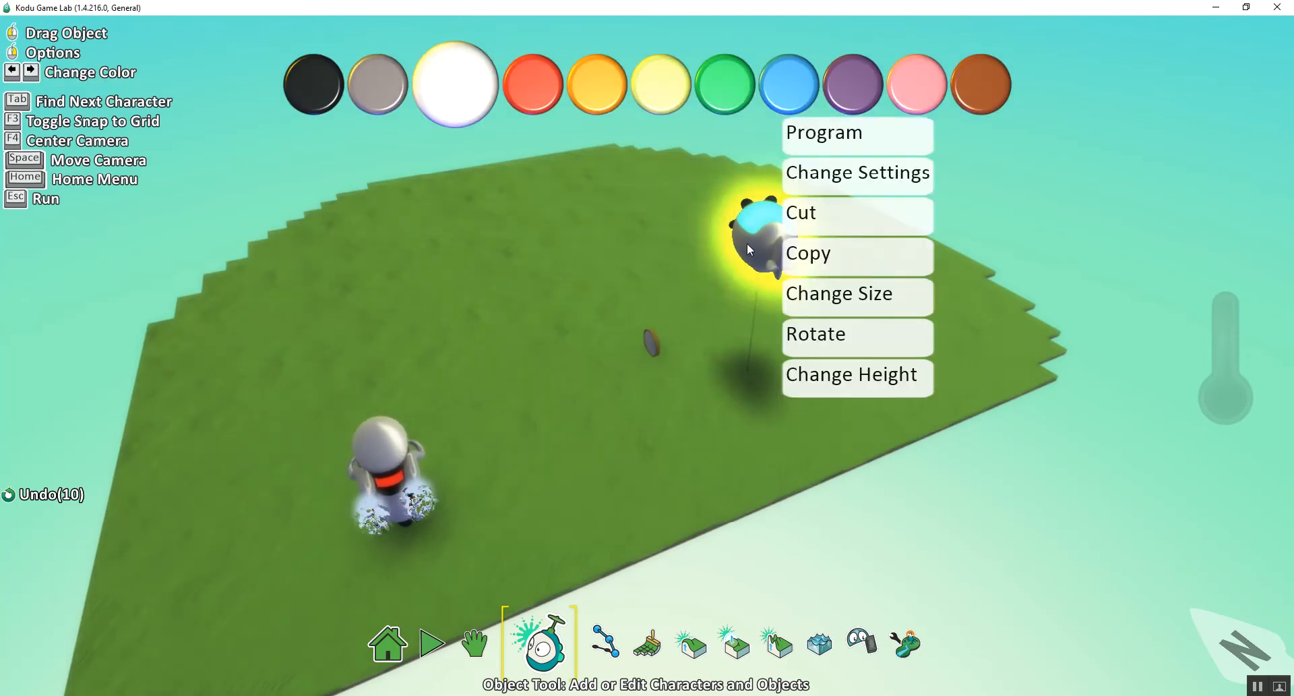
pyautogui.click(823, 133)
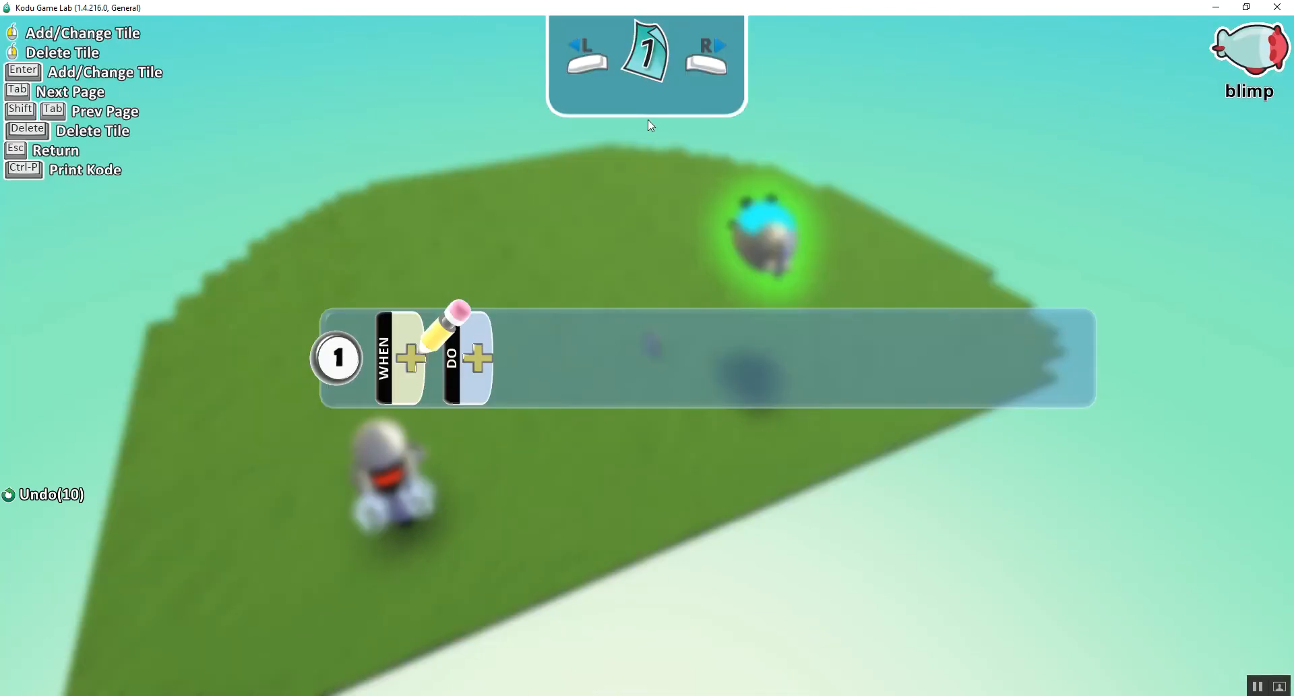
pyautogui.moveTo(417, 359)
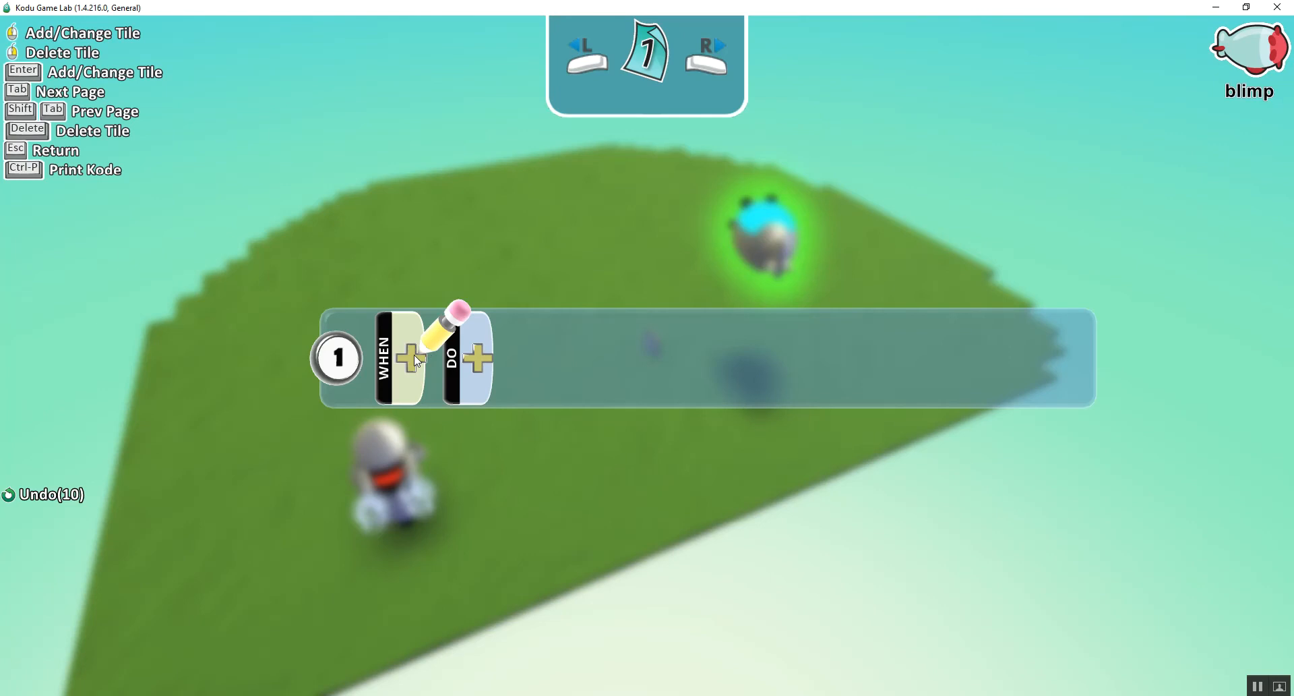
pyautogui.click(409, 358)
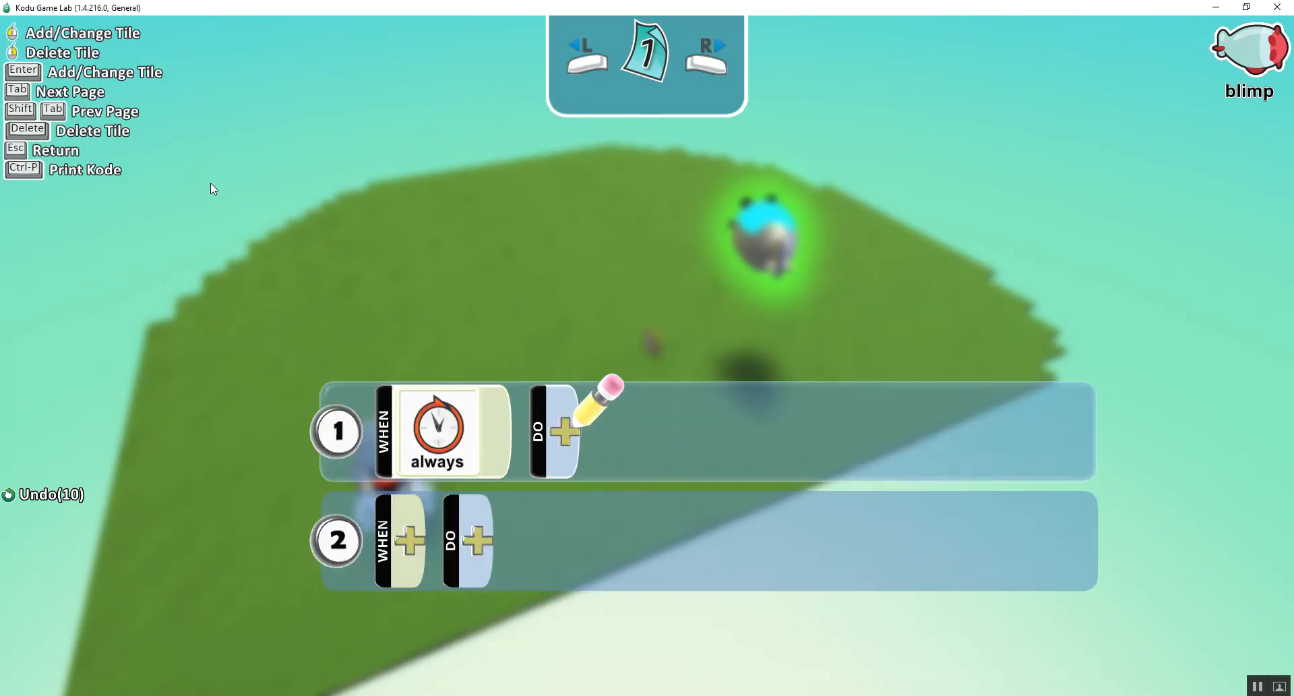
pyautogui.click(565, 430)
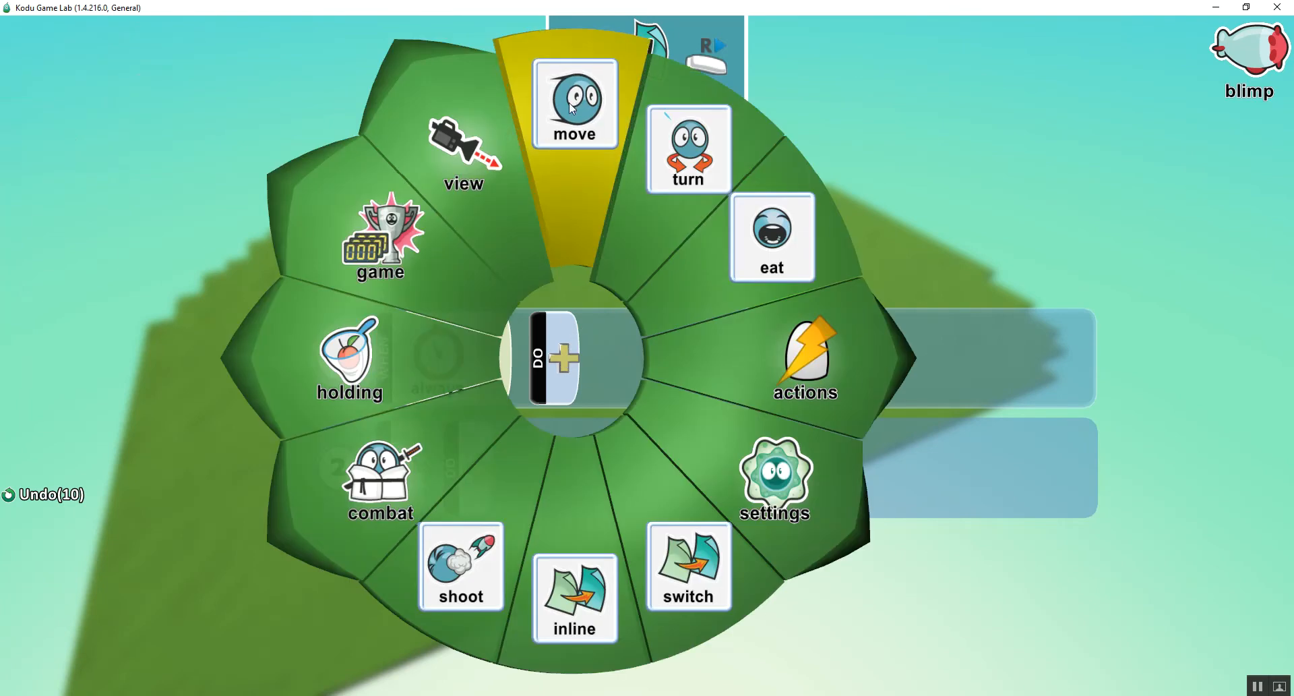
pyautogui.click(575, 103)
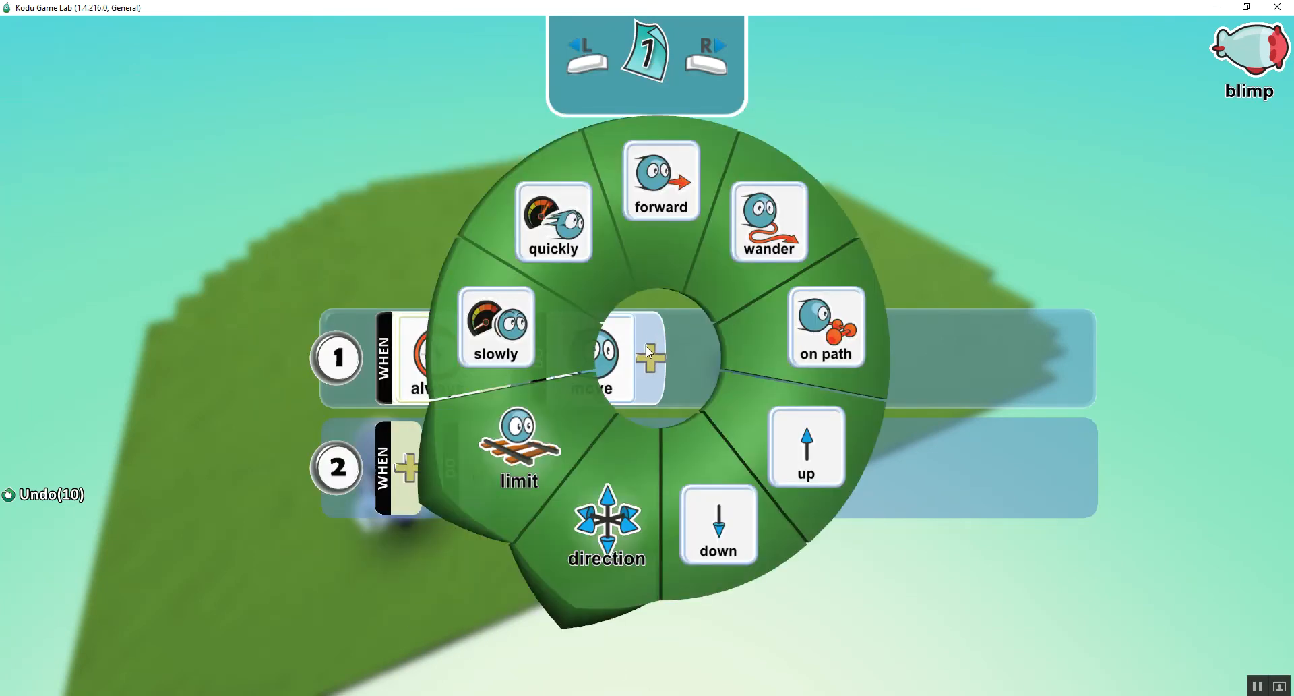
pyautogui.click(768, 221)
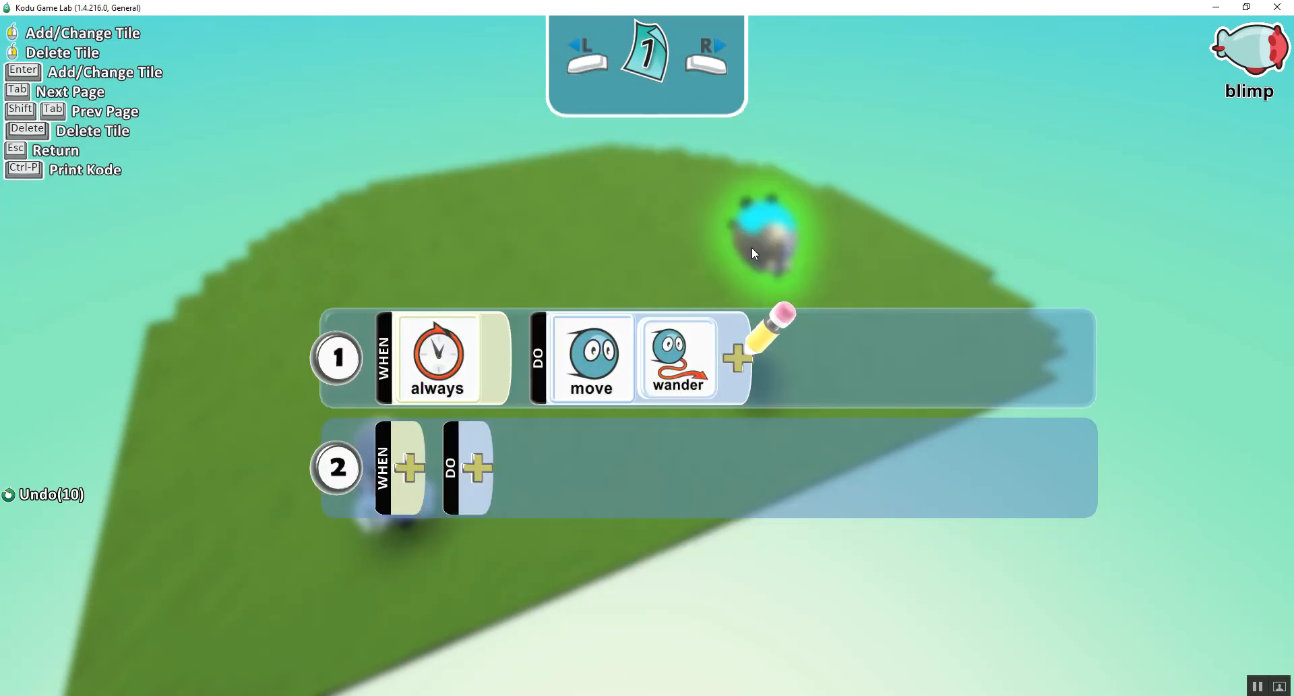
pyautogui.moveTo(735, 371)
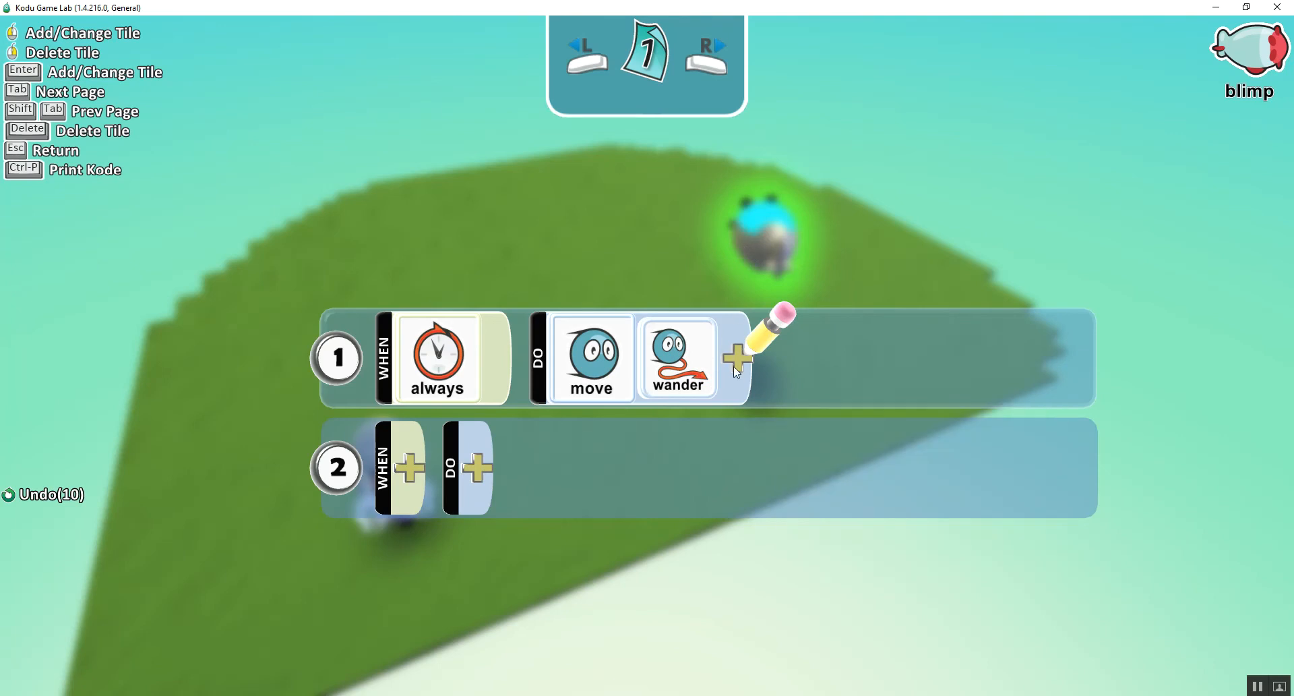
pyautogui.click(738, 357)
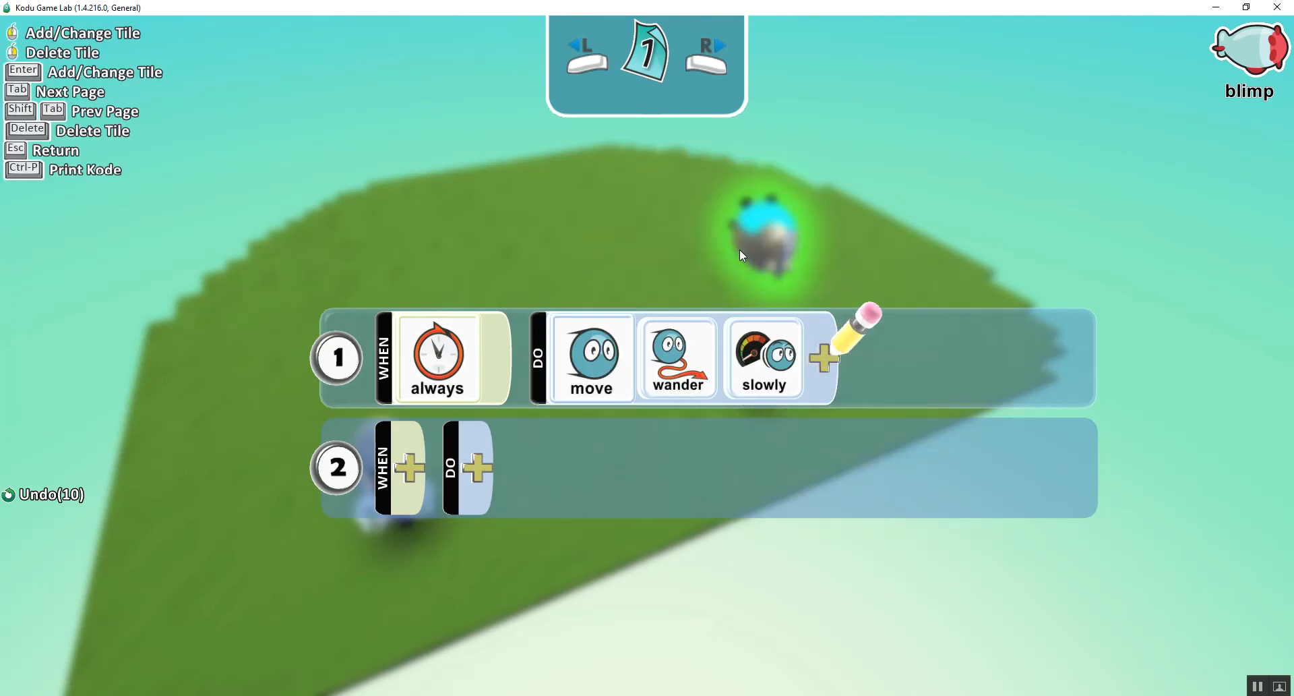
pyautogui.moveTo(272, 387)
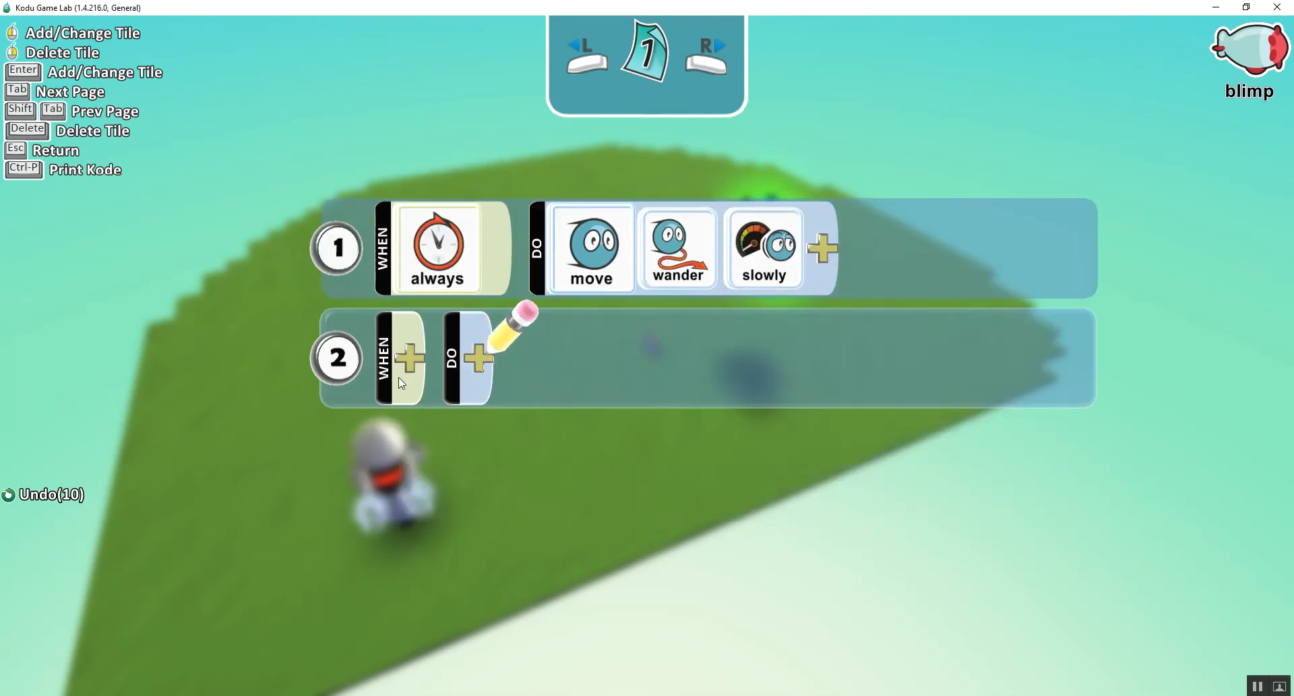
# Step: Add blimp rule 2: WHEN see cycle close by DO shoot blip once
pyautogui.click(409, 357)
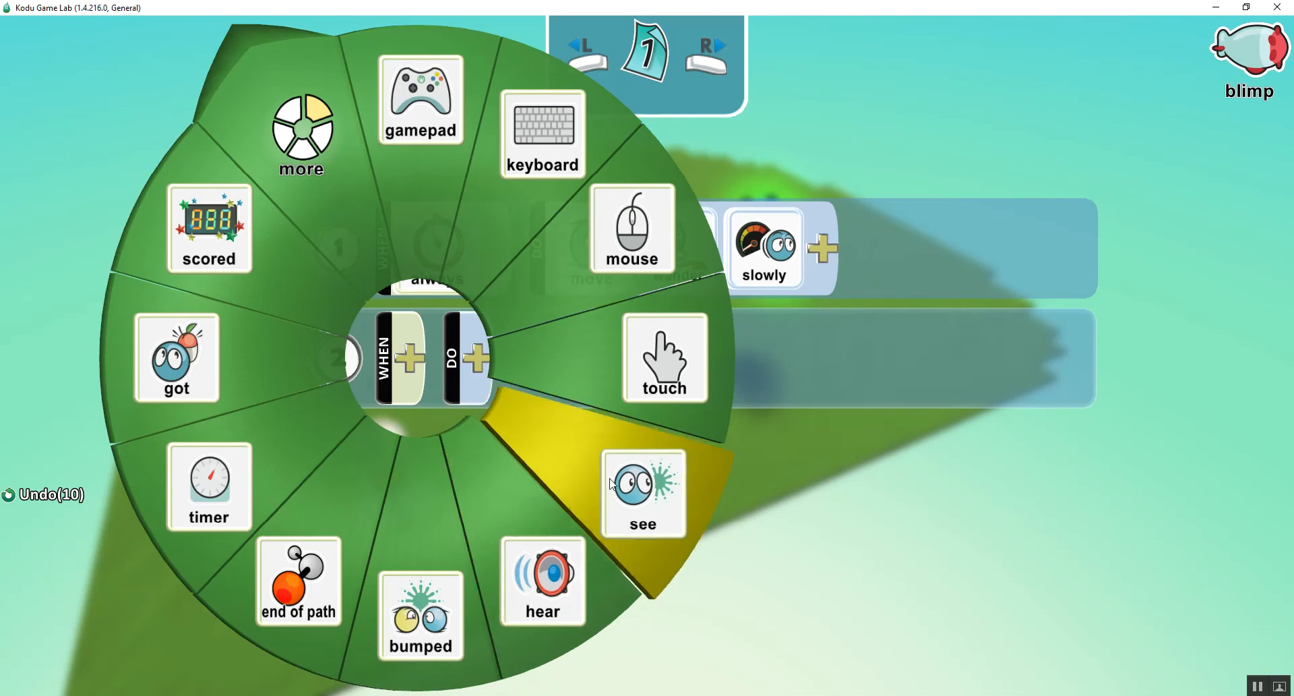
pyautogui.click(644, 494)
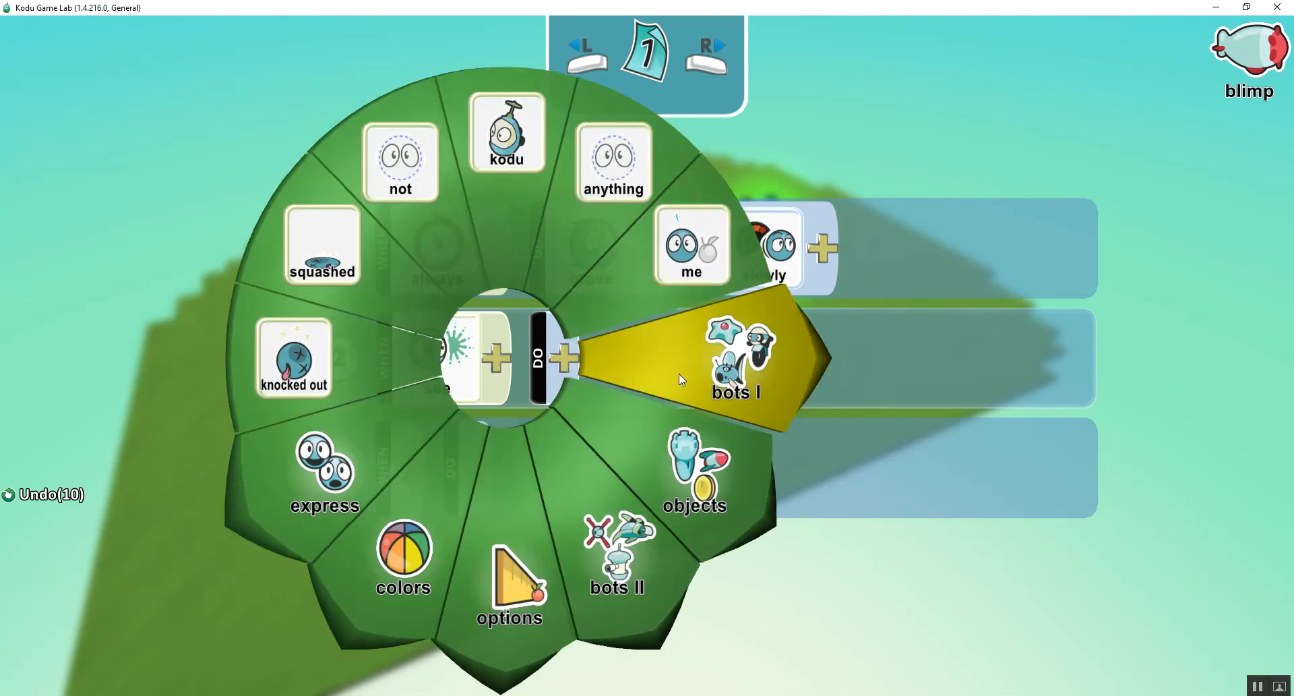
pyautogui.click(735, 359)
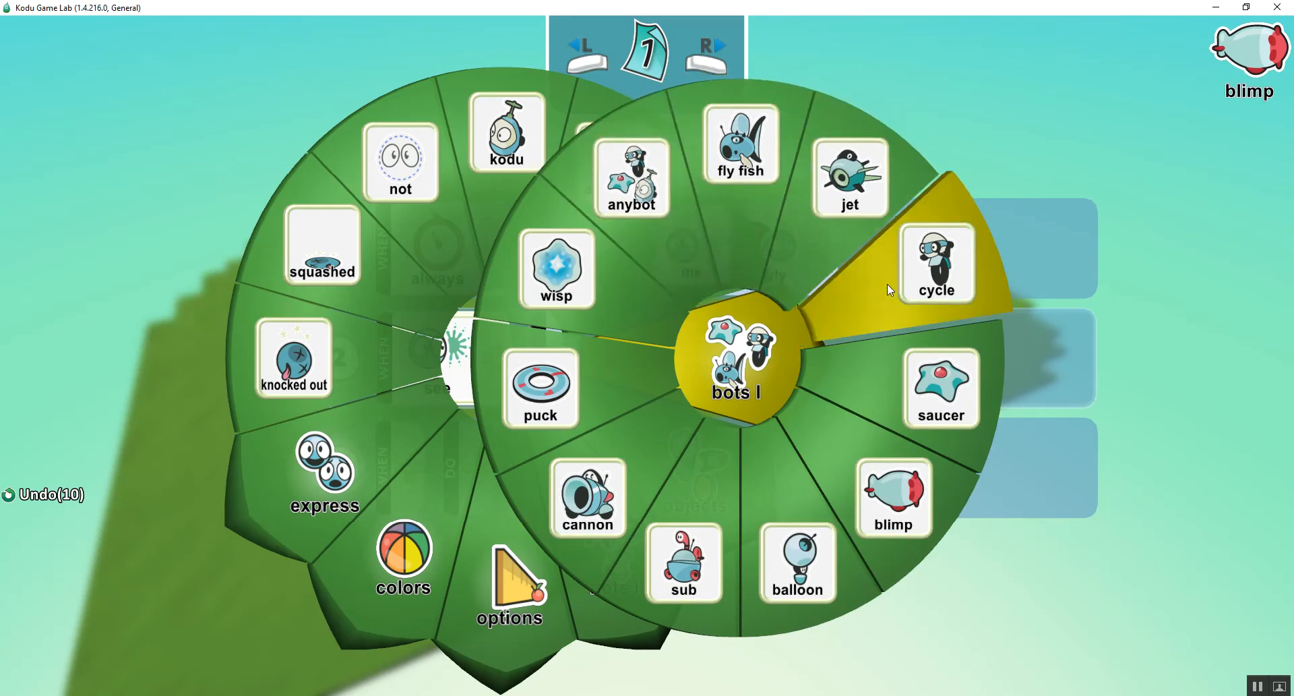
pyautogui.click(936, 262)
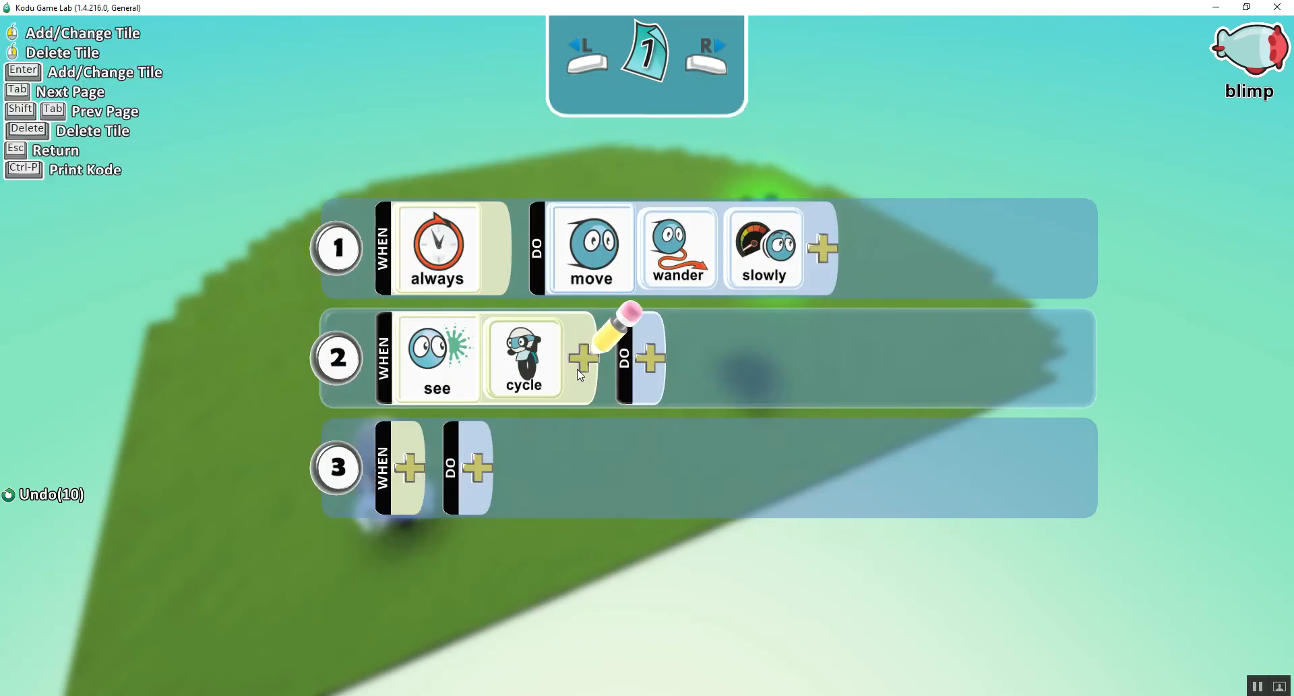
pyautogui.click(578, 358)
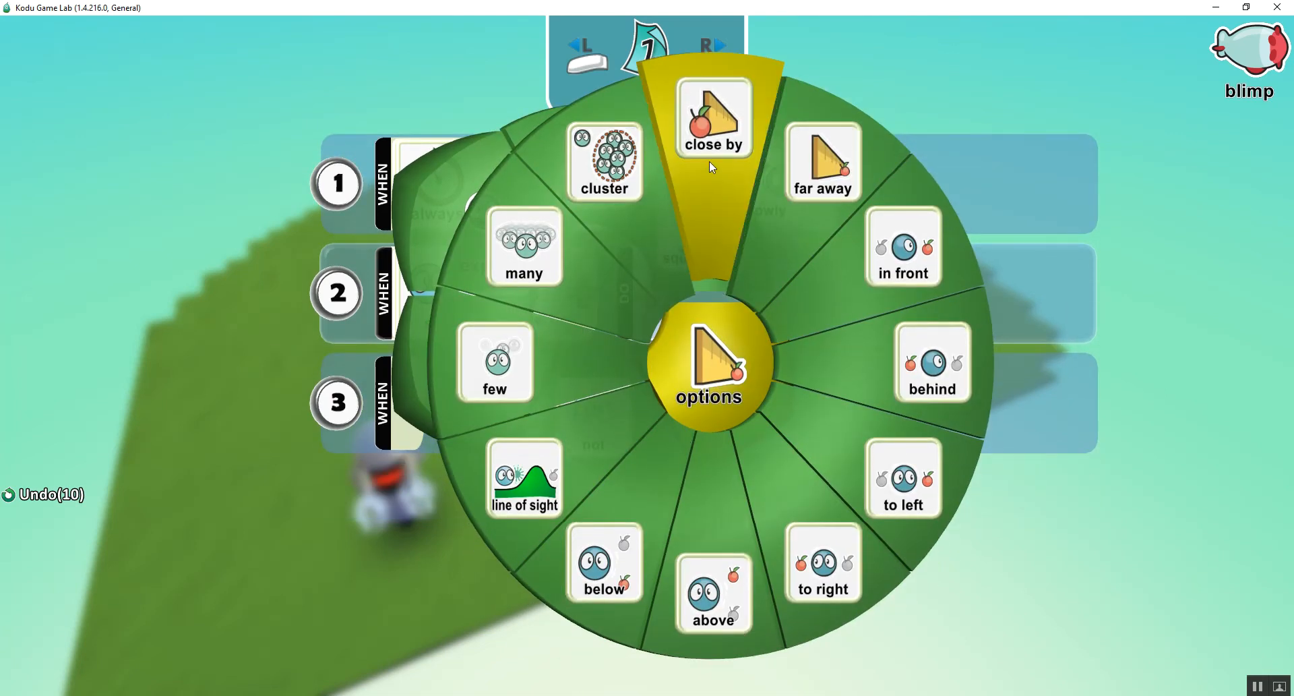
pyautogui.click(713, 118)
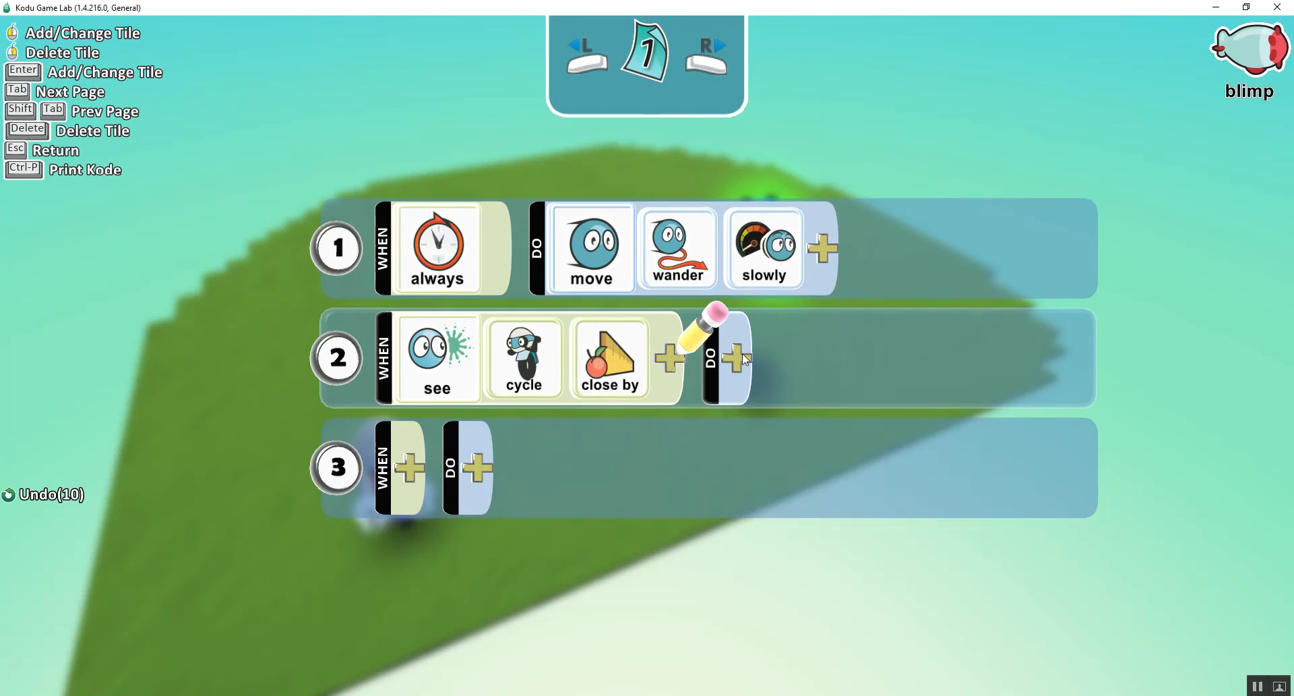
pyautogui.click(733, 357)
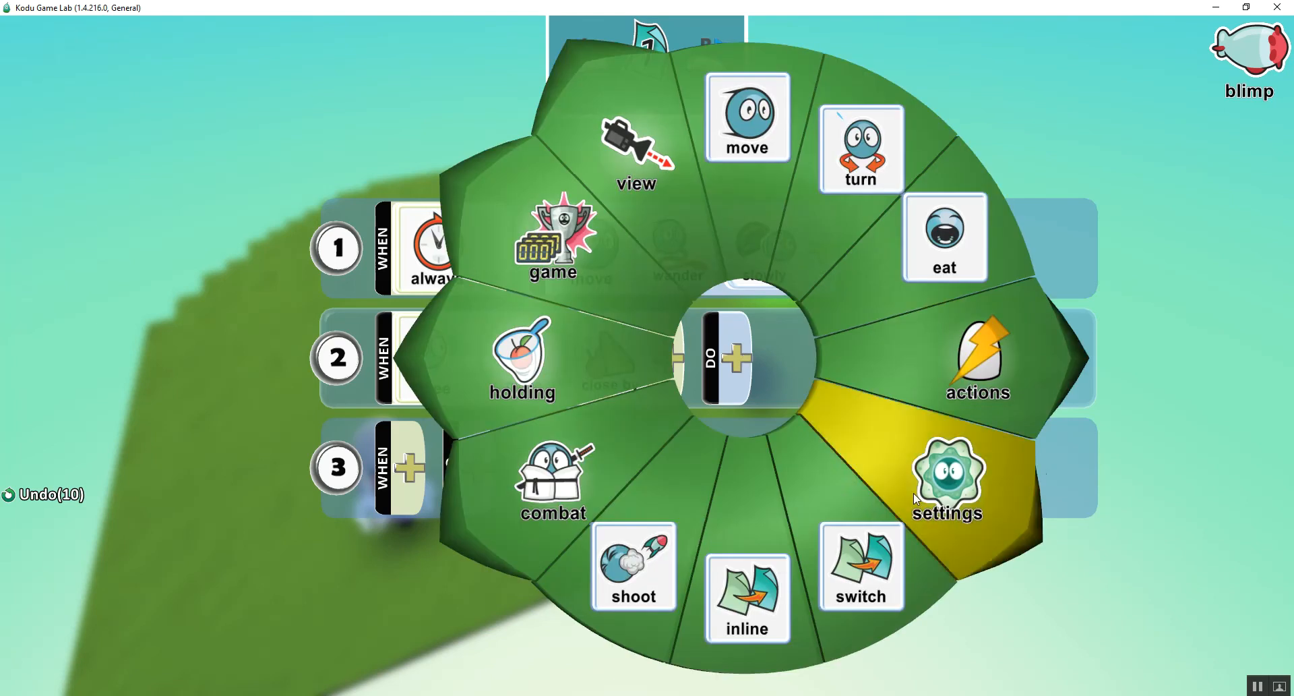
pyautogui.click(634, 567)
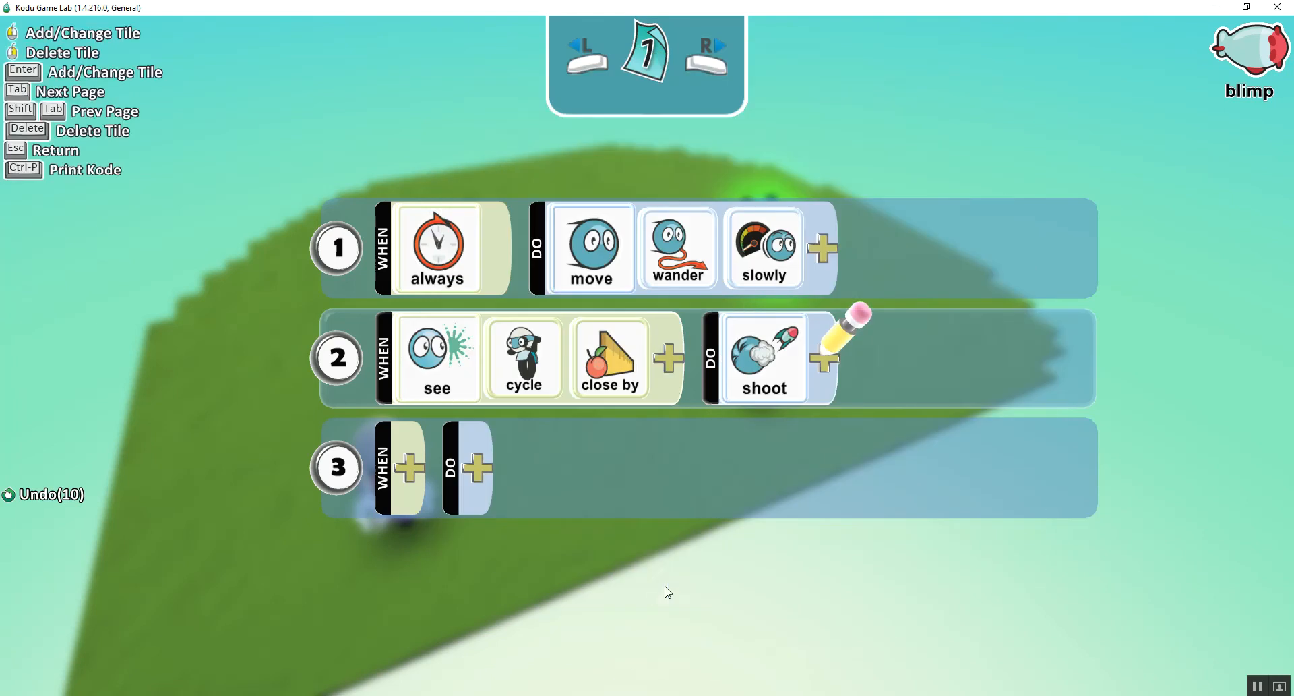
pyautogui.click(823, 358)
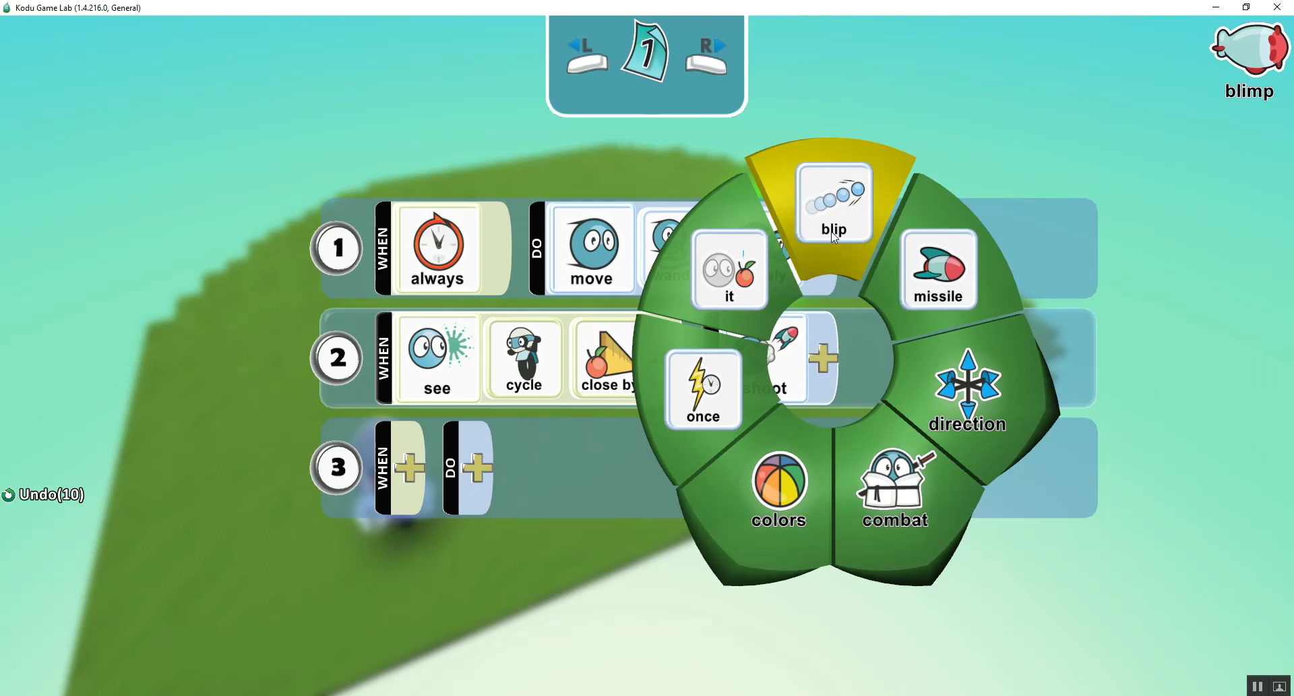
pyautogui.click(834, 203)
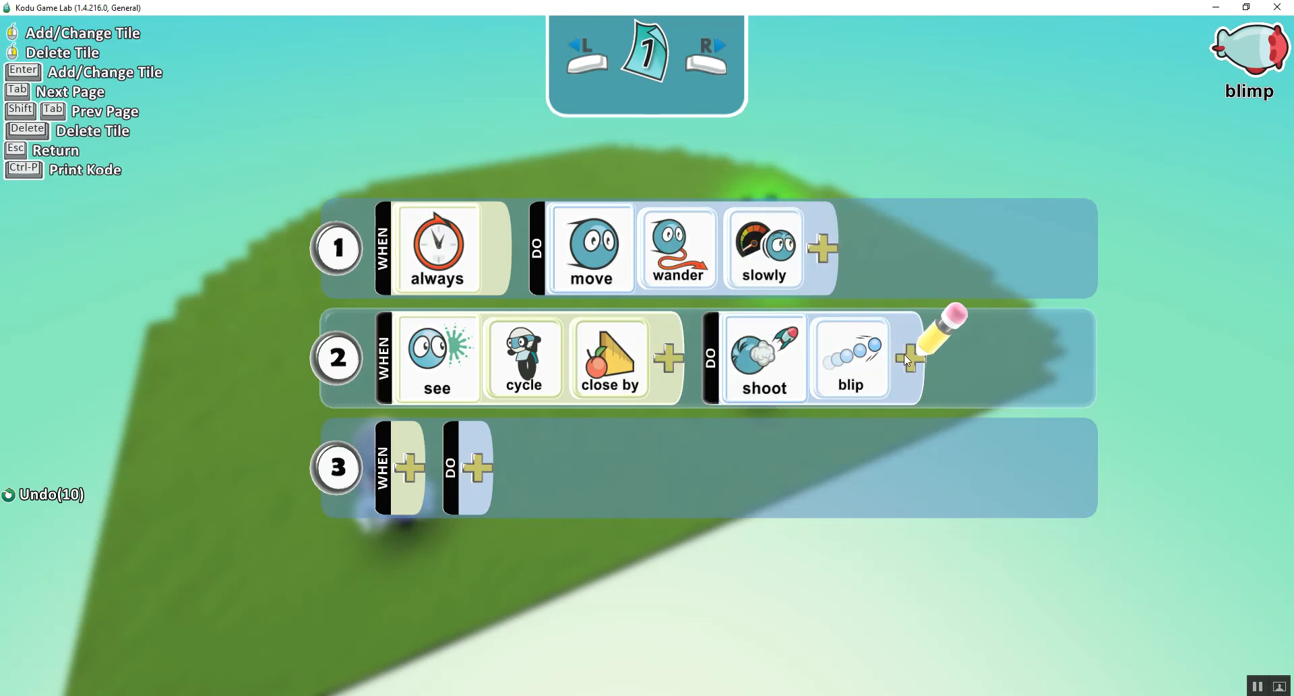
pyautogui.click(912, 358)
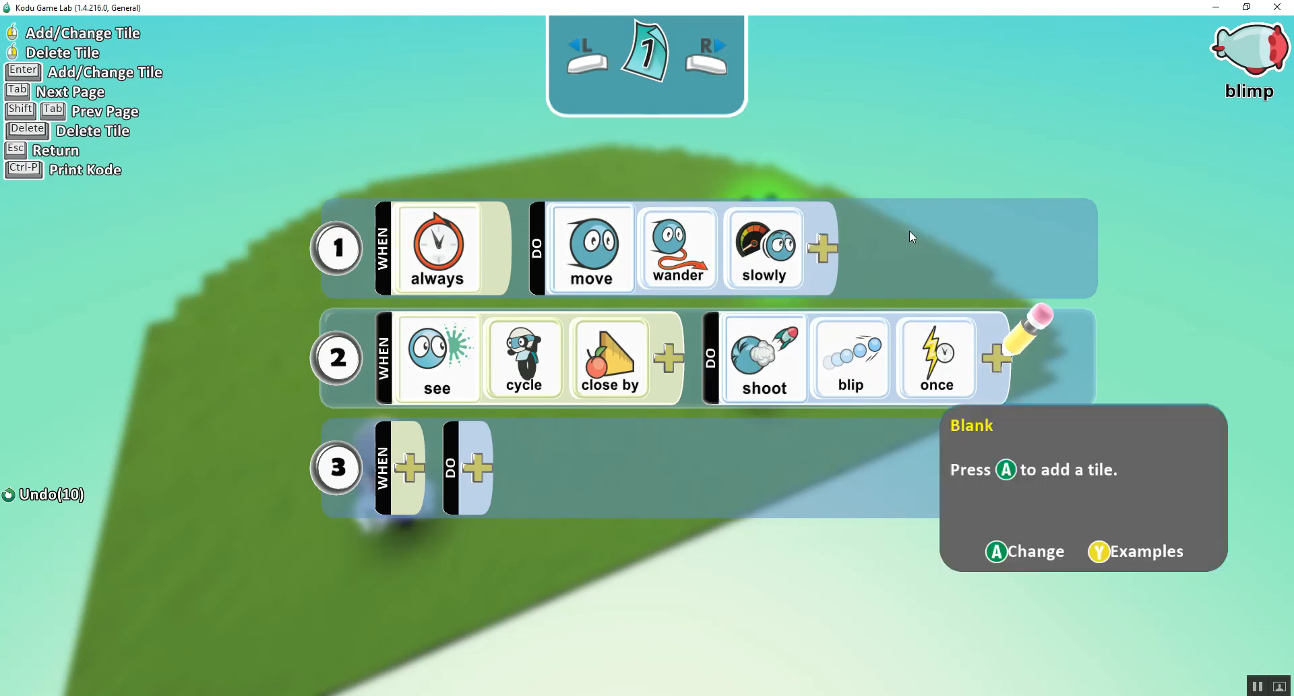
pyautogui.moveTo(914, 427)
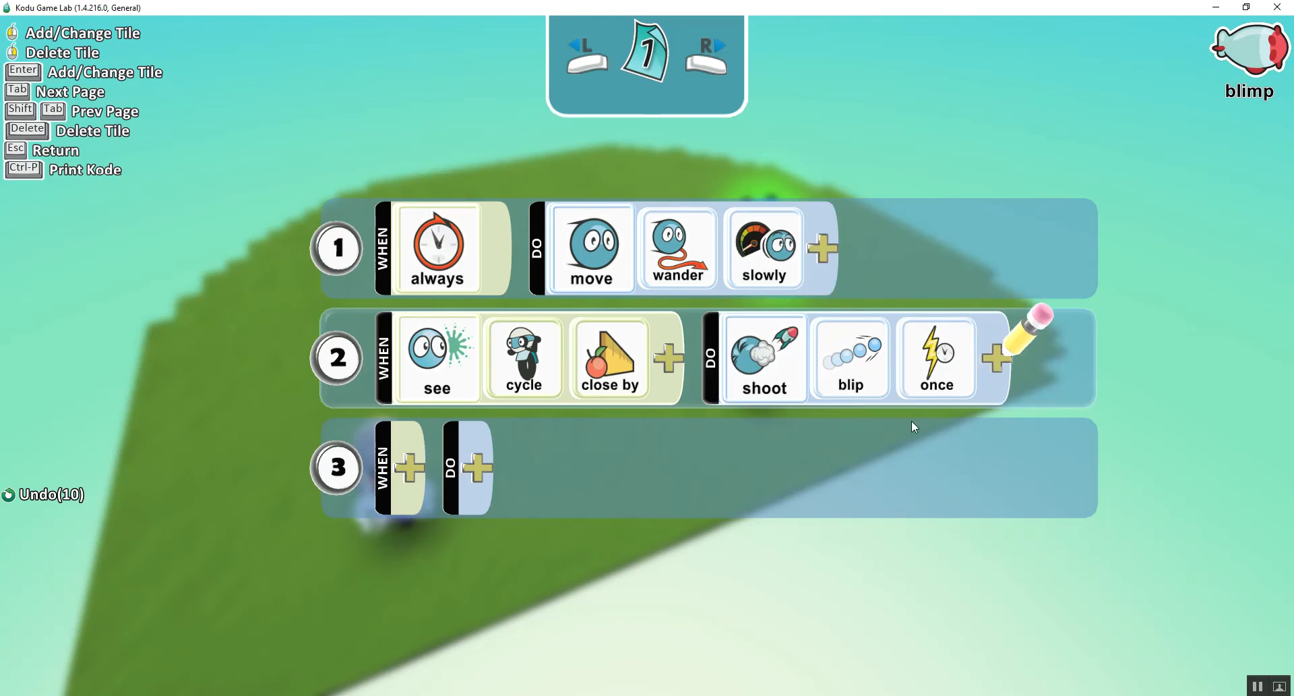
pyautogui.moveTo(804, 470)
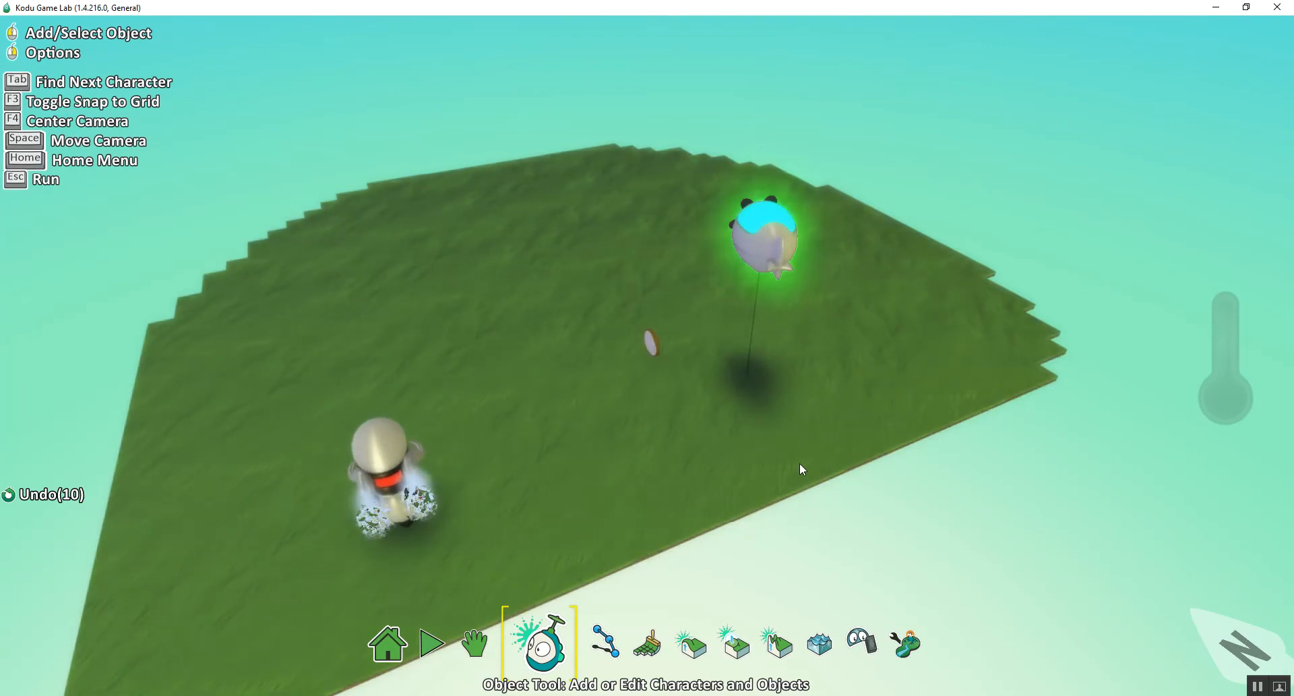
# Step: Give the cycle rule 2: WHEN bumped coin DO vanish it
pyautogui.rightClick(388, 470)
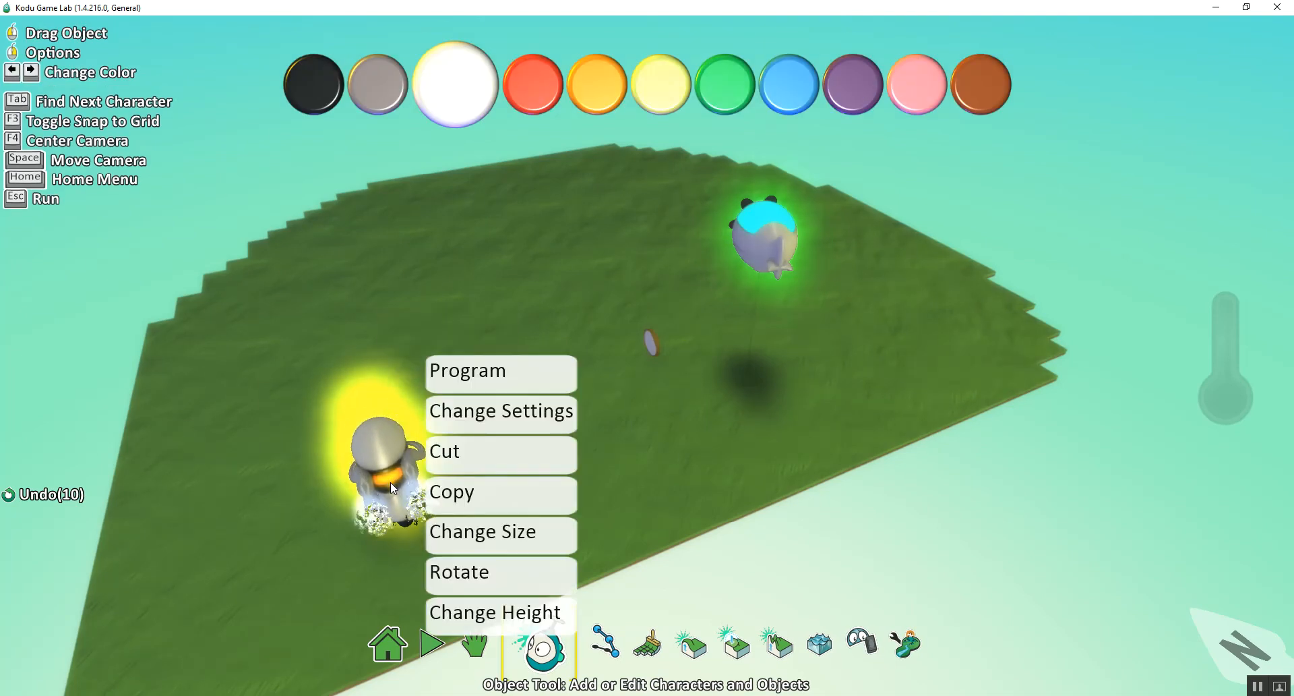
pyautogui.moveTo(467, 371)
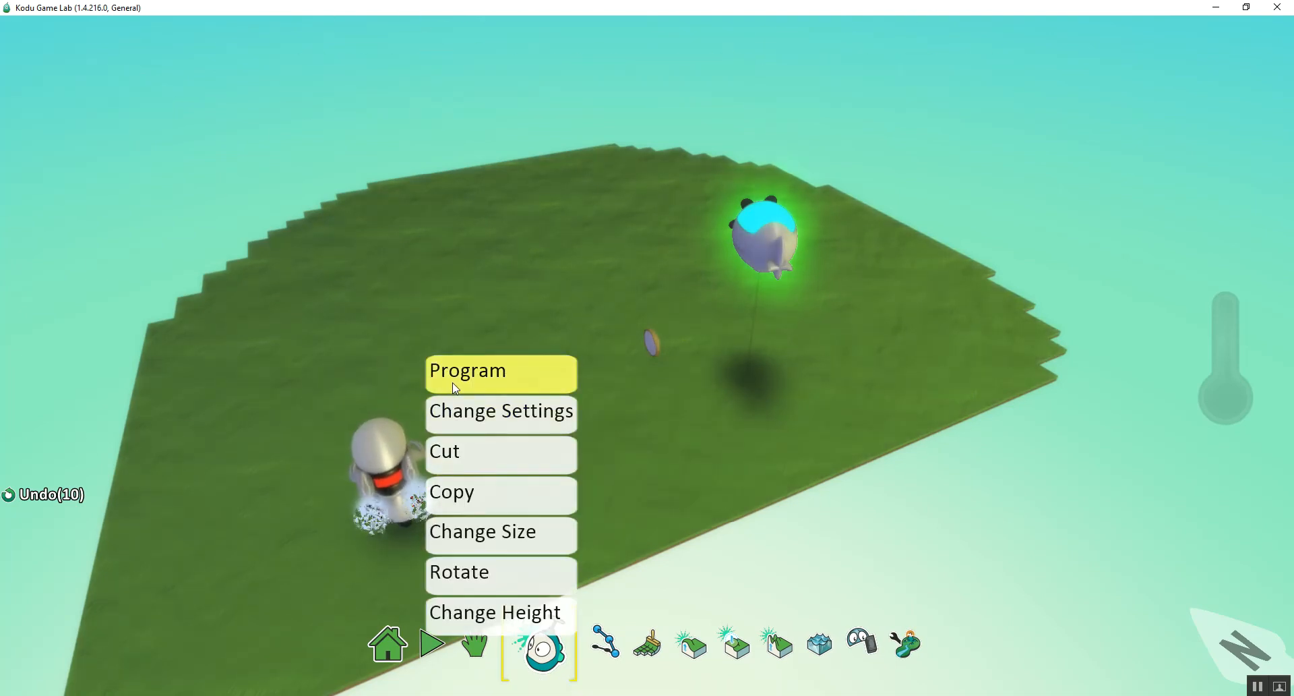
pyautogui.click(467, 369)
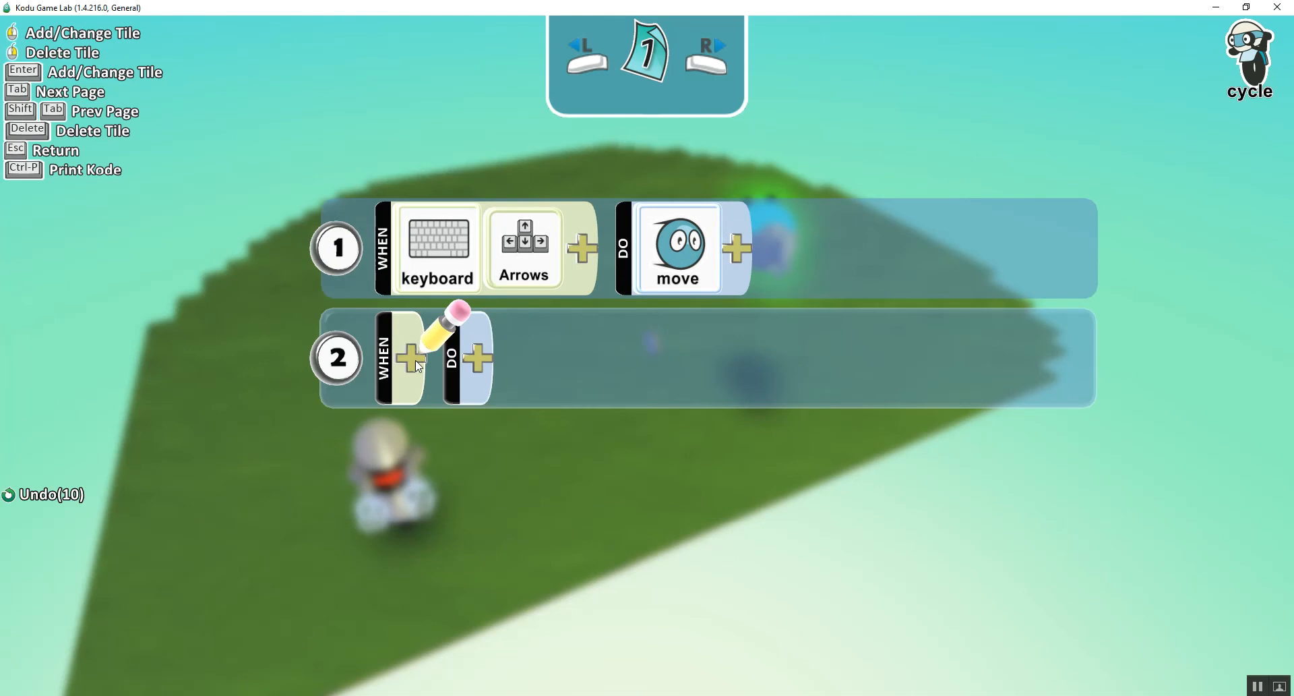
pyautogui.click(411, 358)
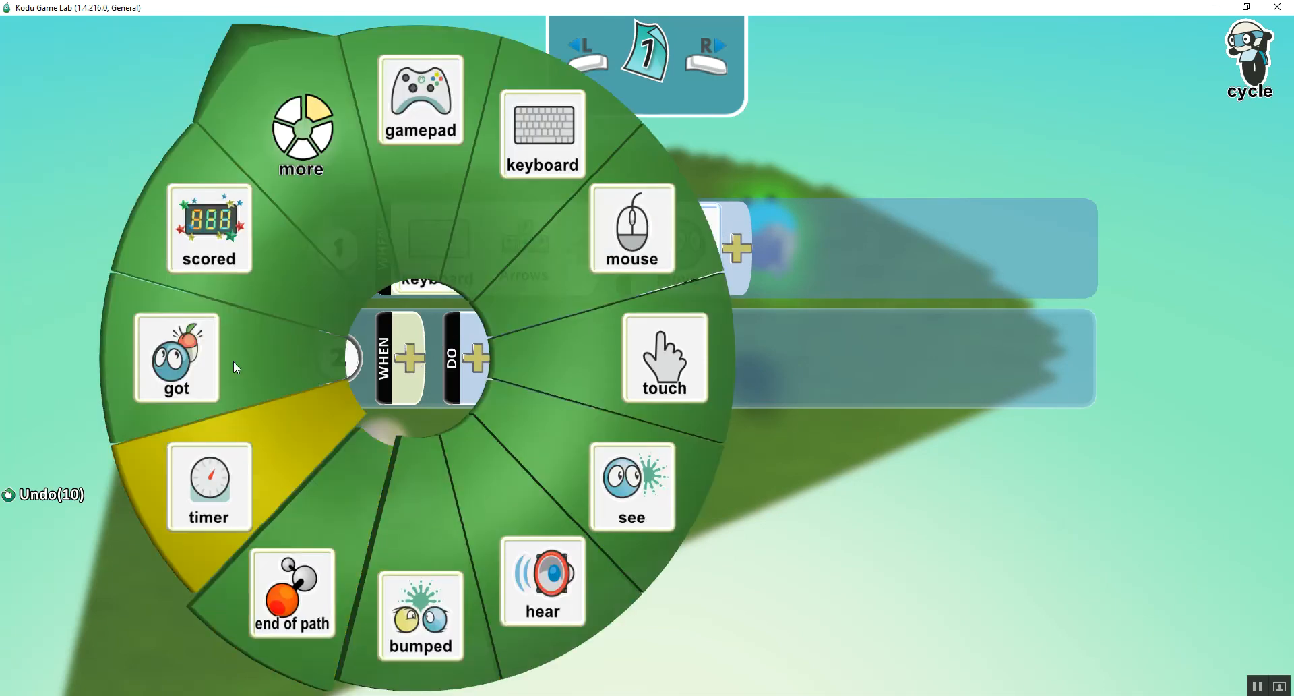
pyautogui.click(301, 132)
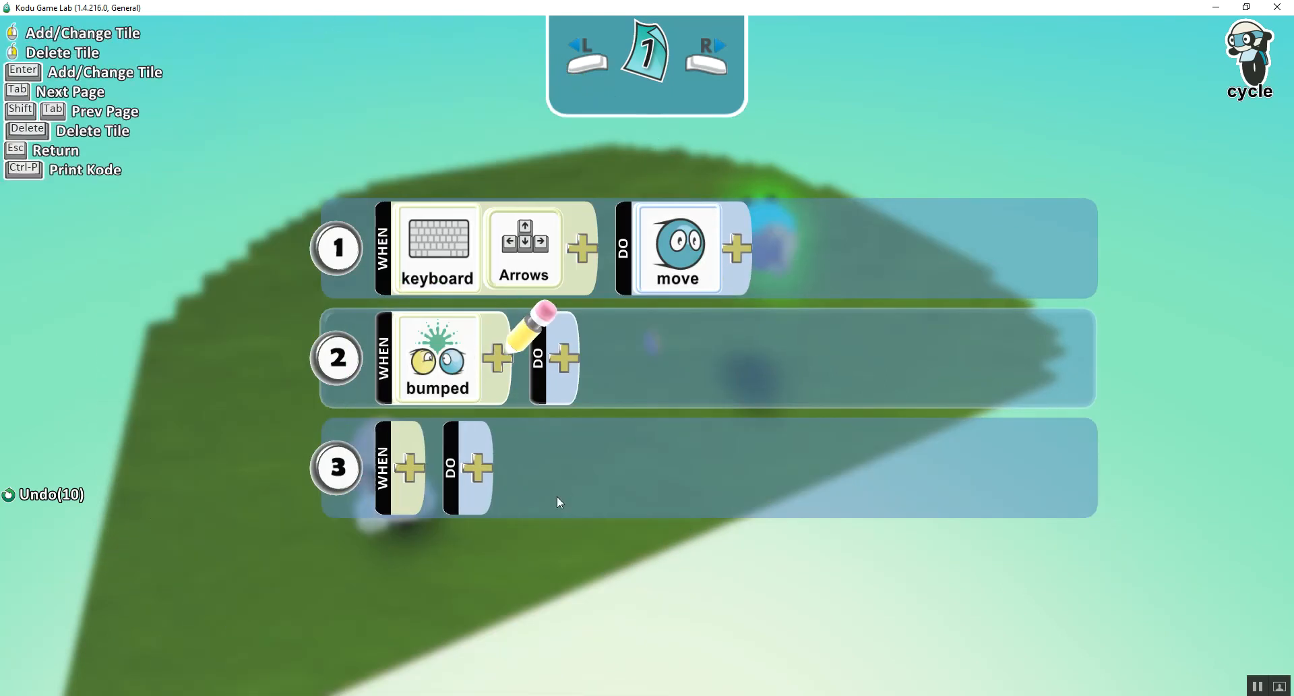
pyautogui.click(567, 357)
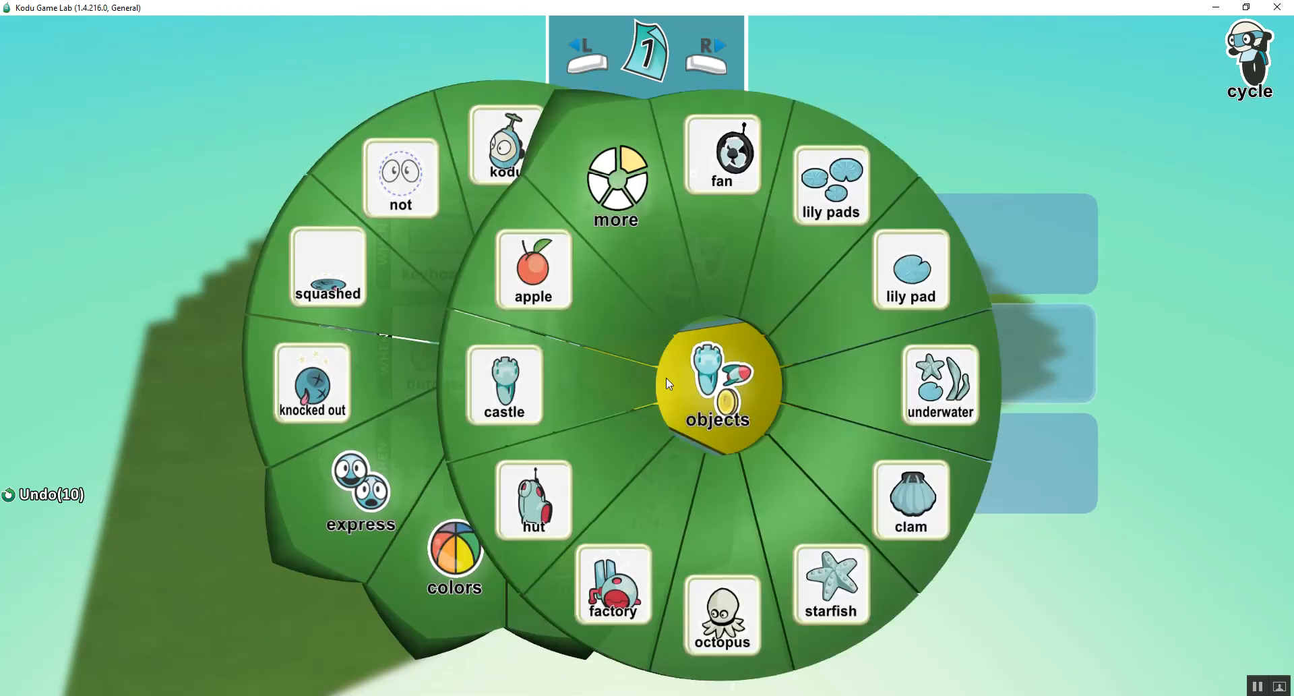
pyautogui.click(616, 181)
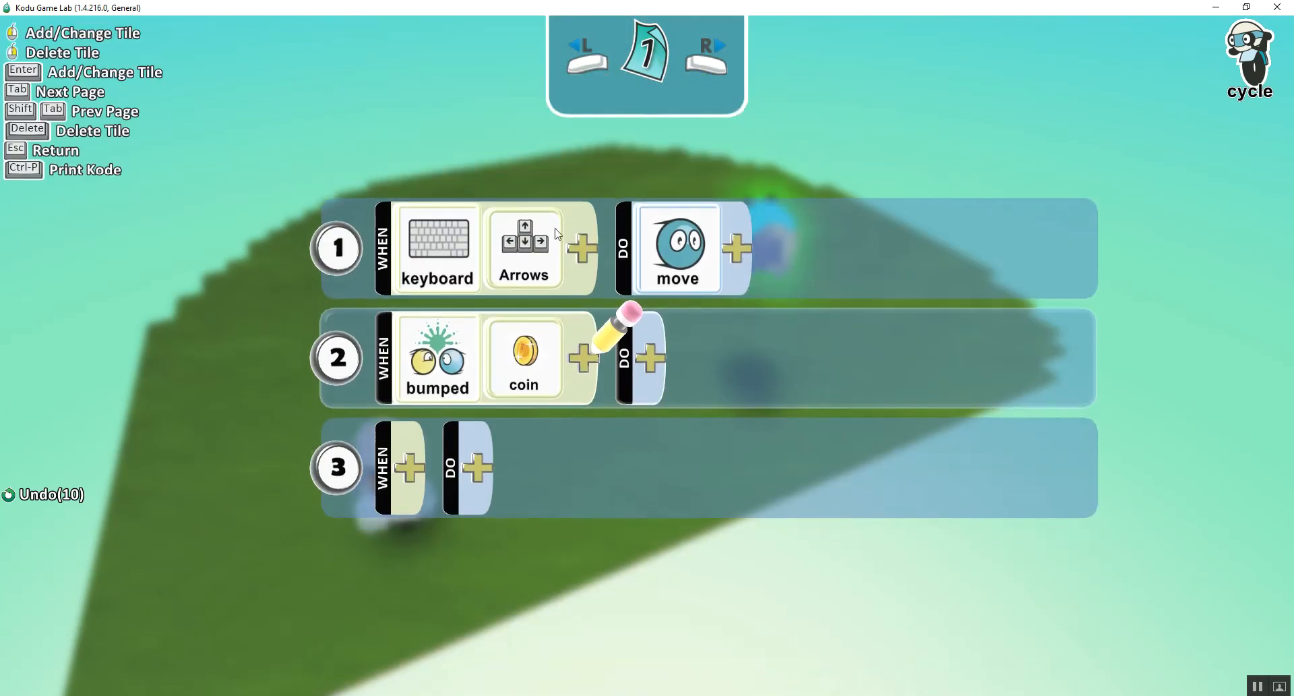
pyautogui.click(650, 357)
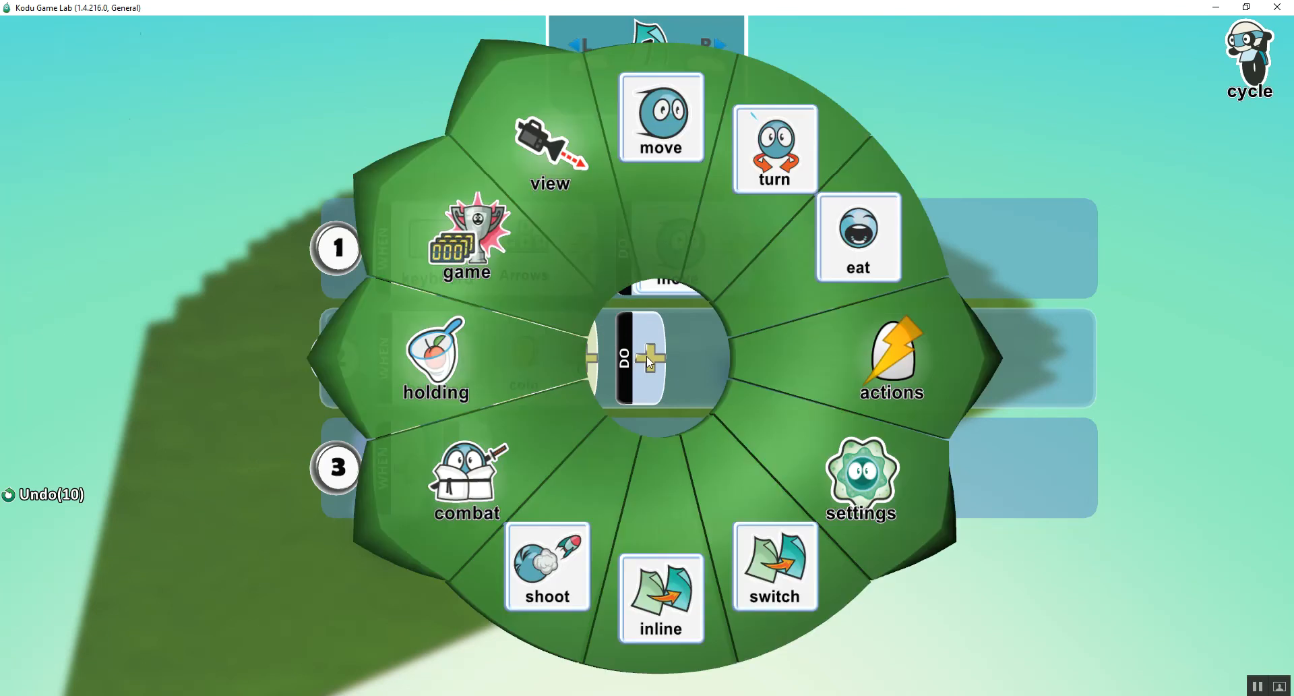
pyautogui.click(466, 479)
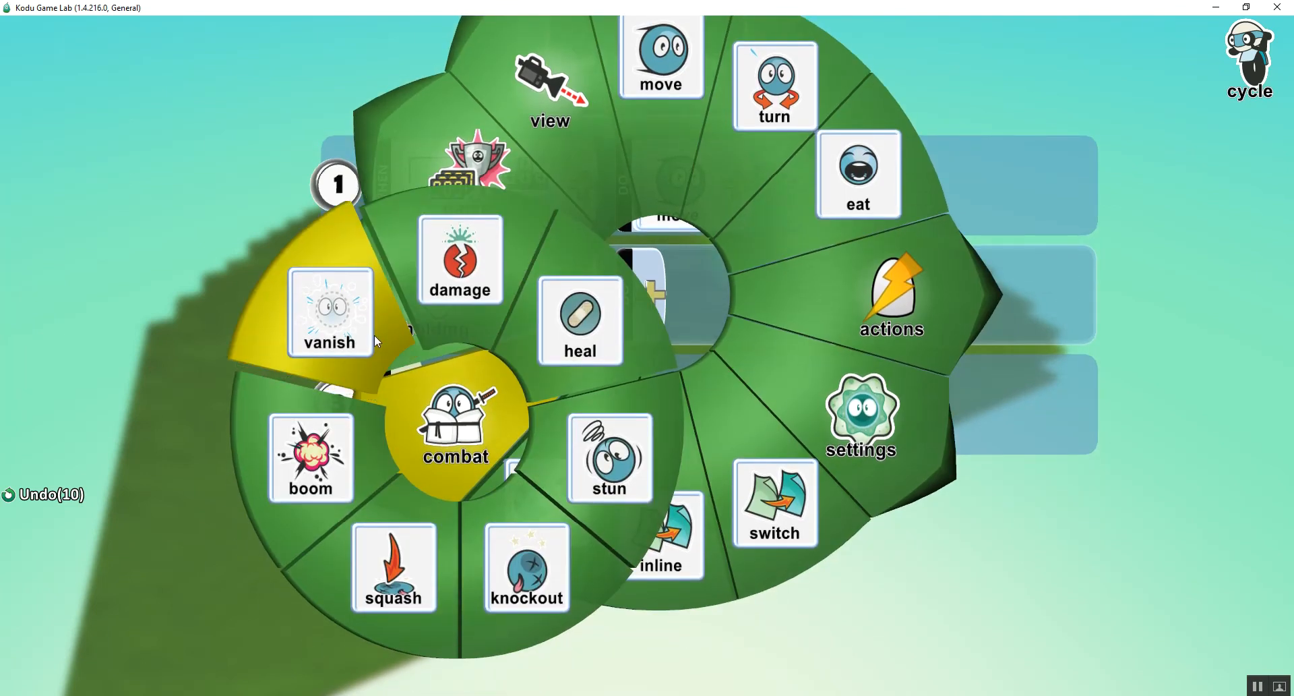
pyautogui.click(328, 312)
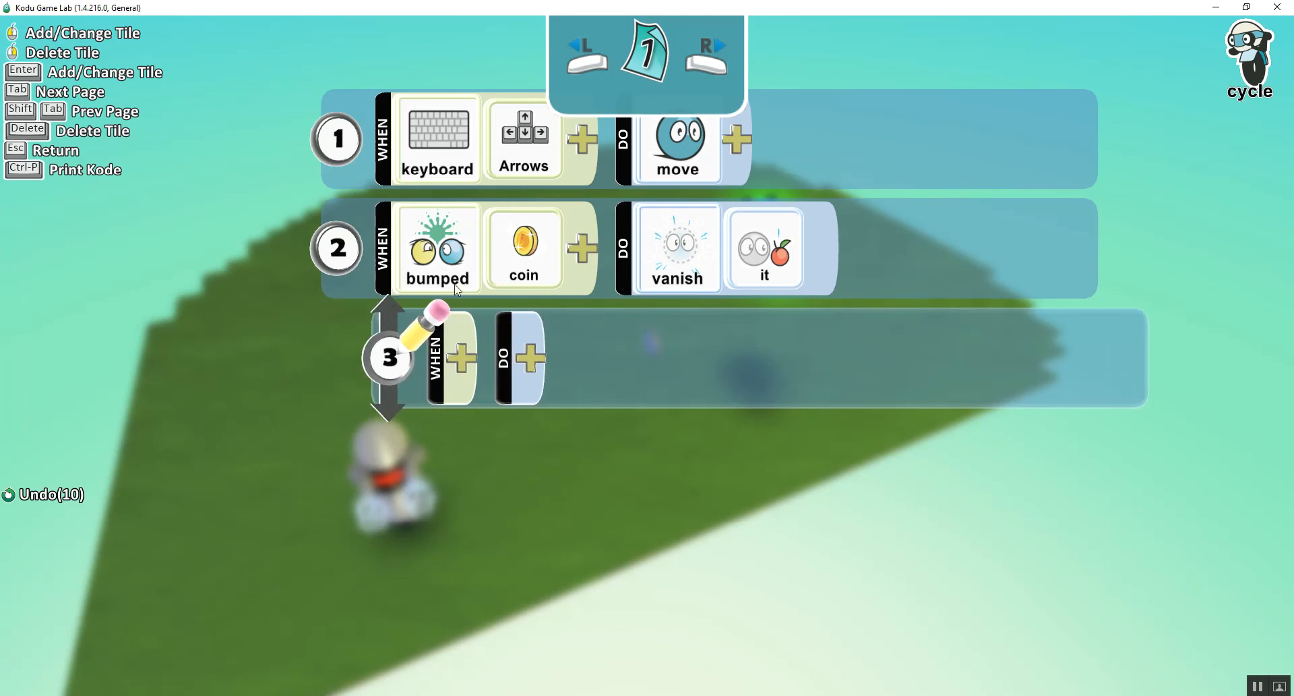
pyautogui.moveTo(524, 355)
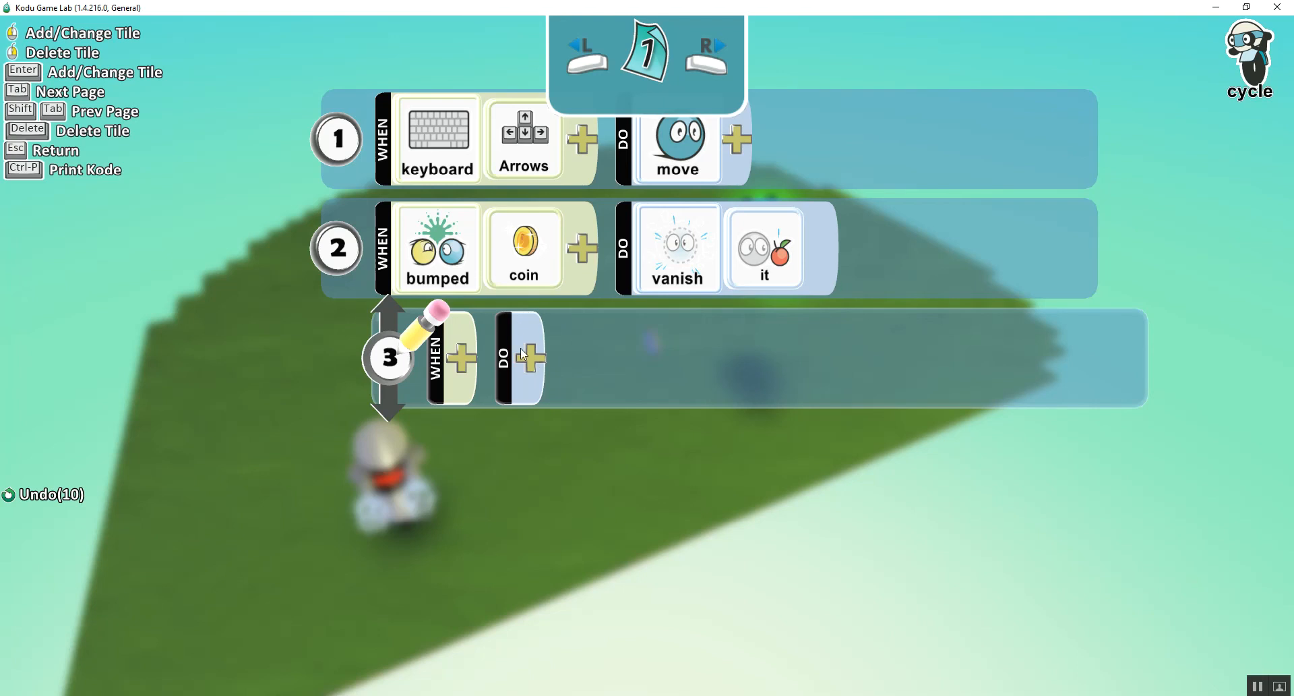
# Step: Give the cycle's indented rule 3 a DO create Blimp 1 action
pyautogui.click(534, 357)
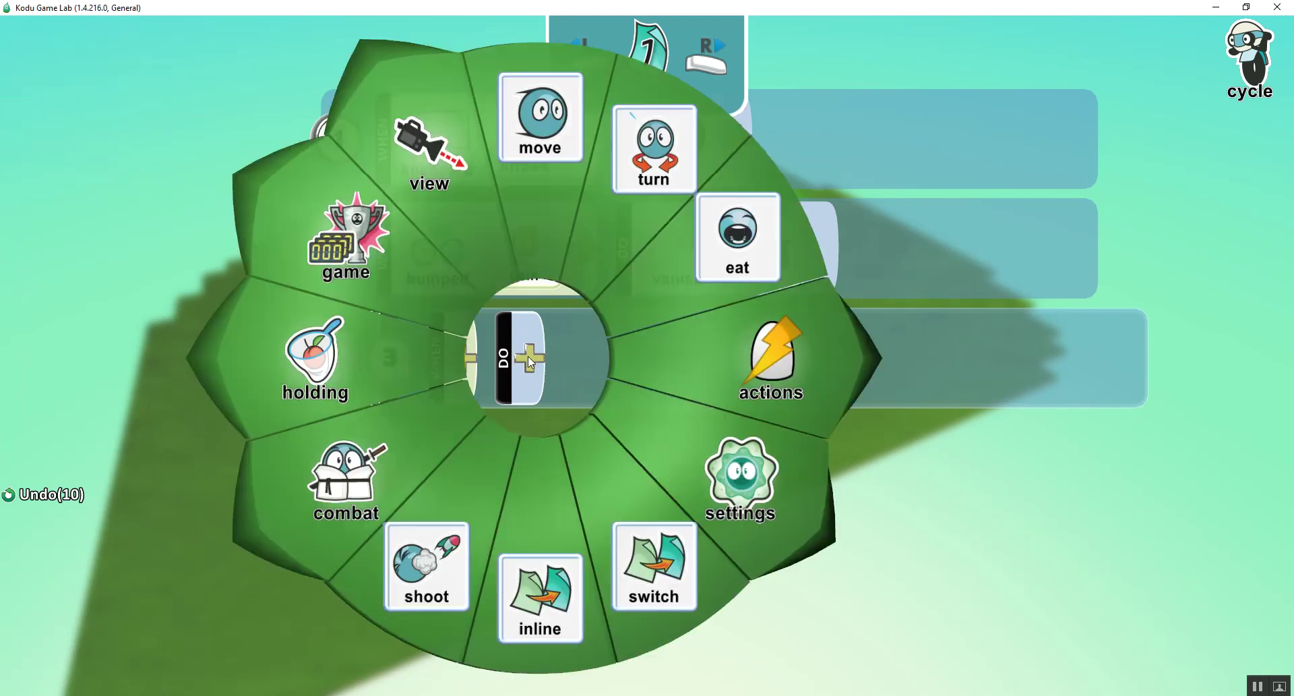
pyautogui.moveTo(652, 448)
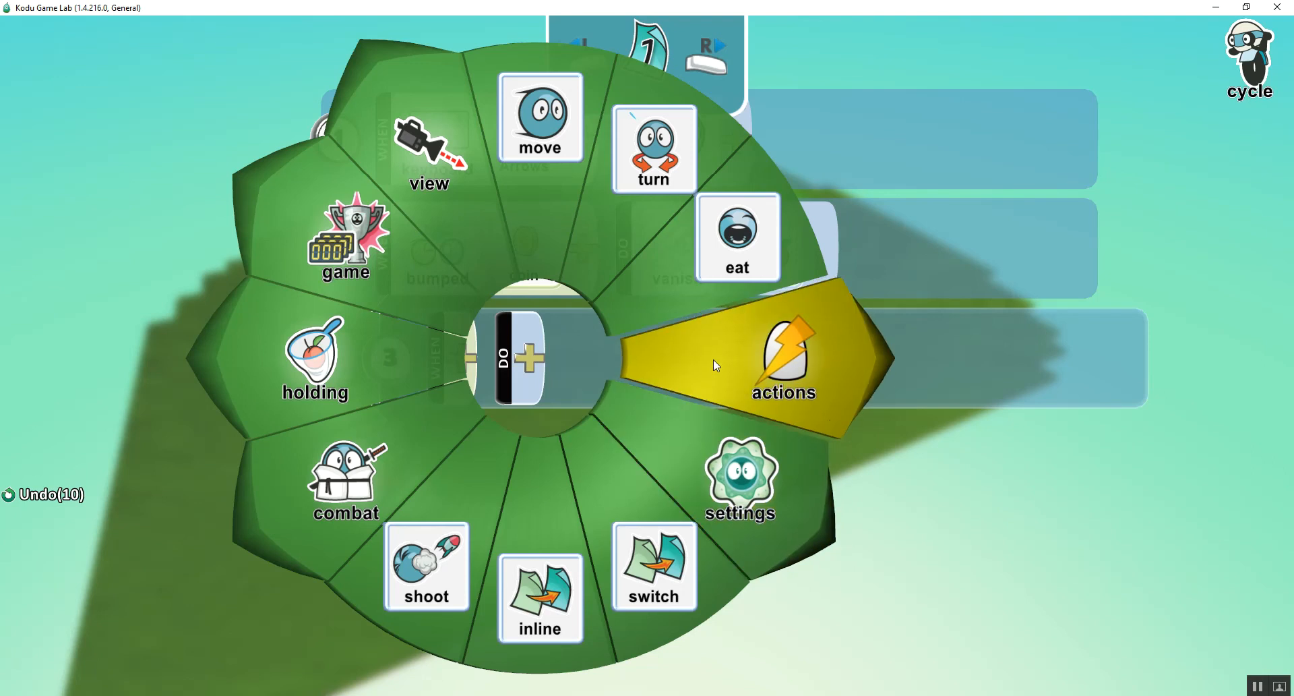
pyautogui.click(782, 359)
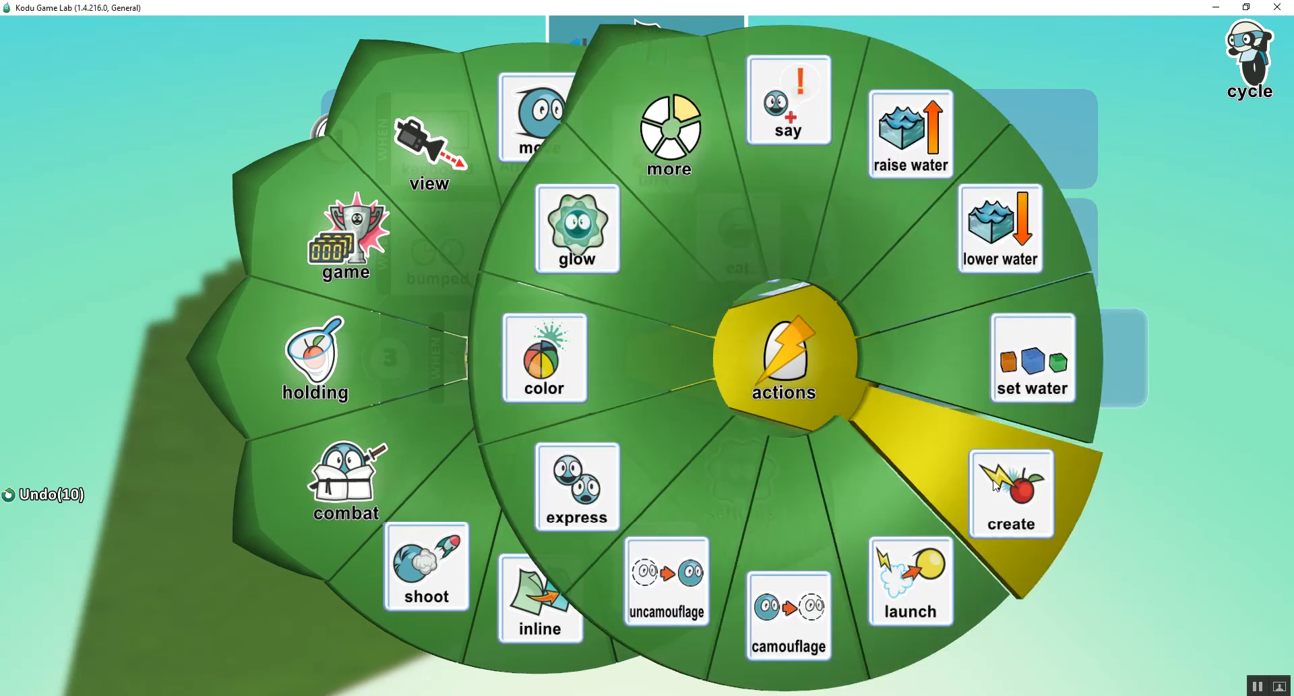
pyautogui.click(1011, 496)
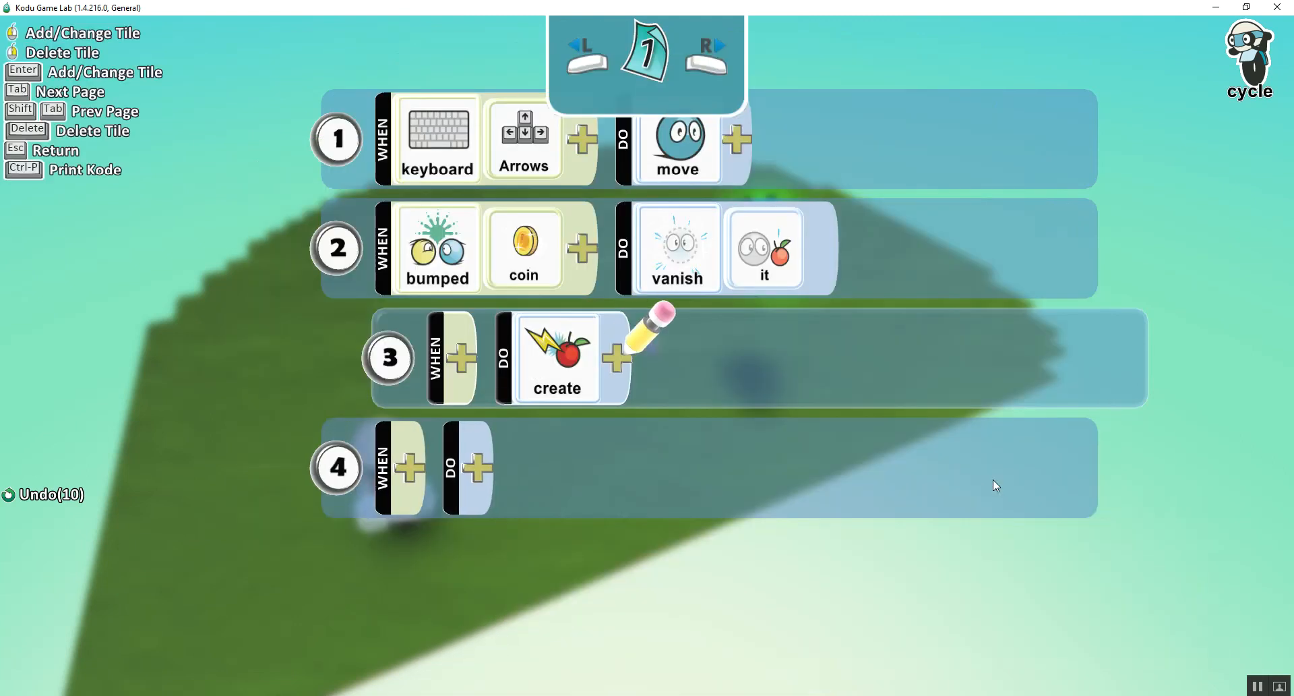
pyautogui.click(615, 357)
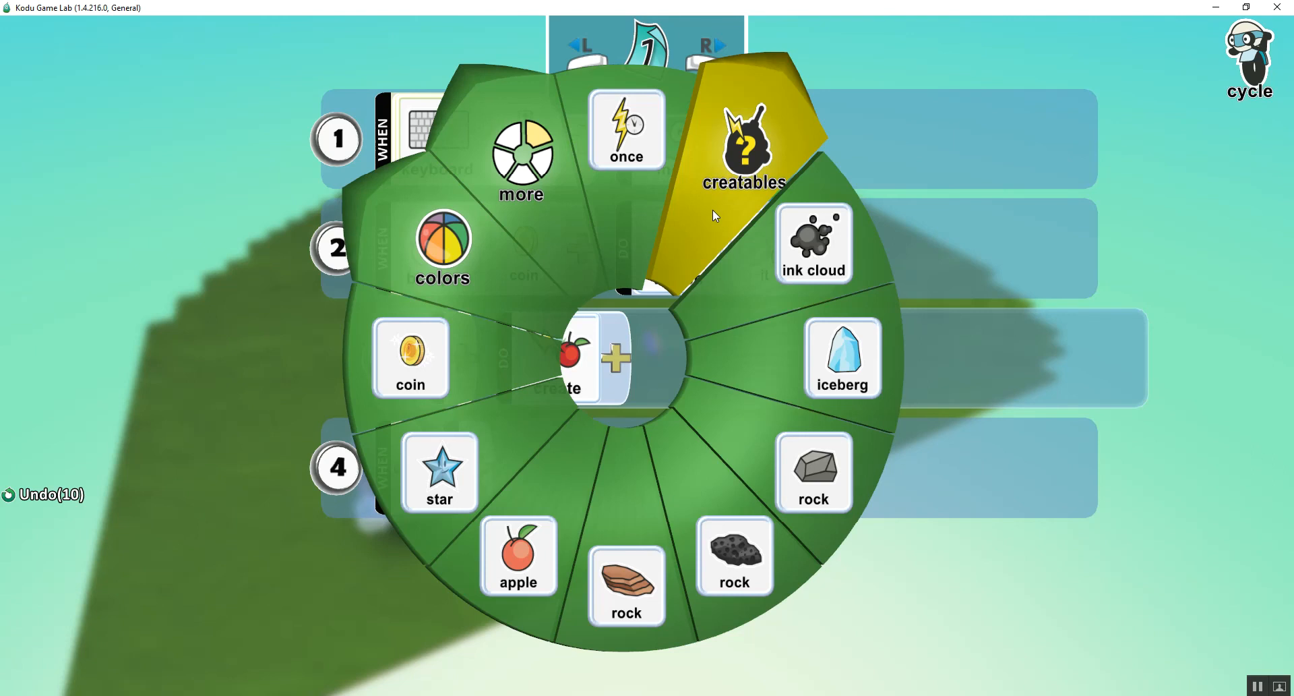
pyautogui.click(743, 148)
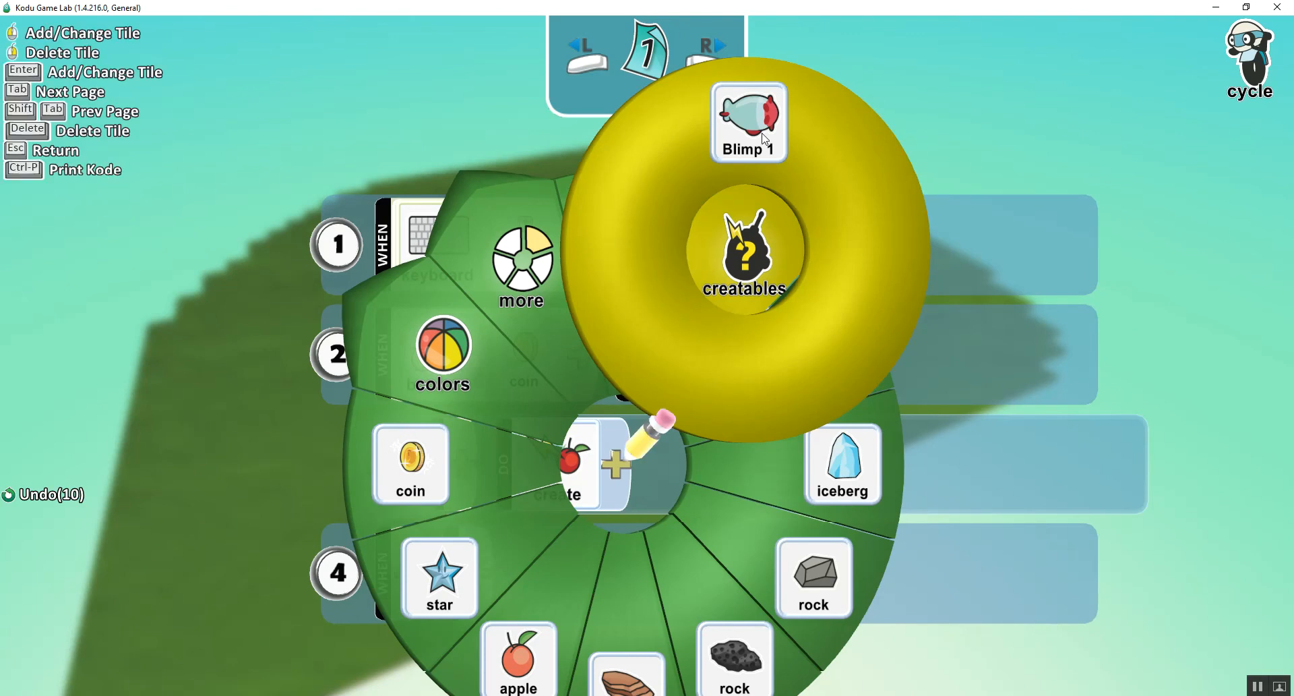
pyautogui.click(747, 121)
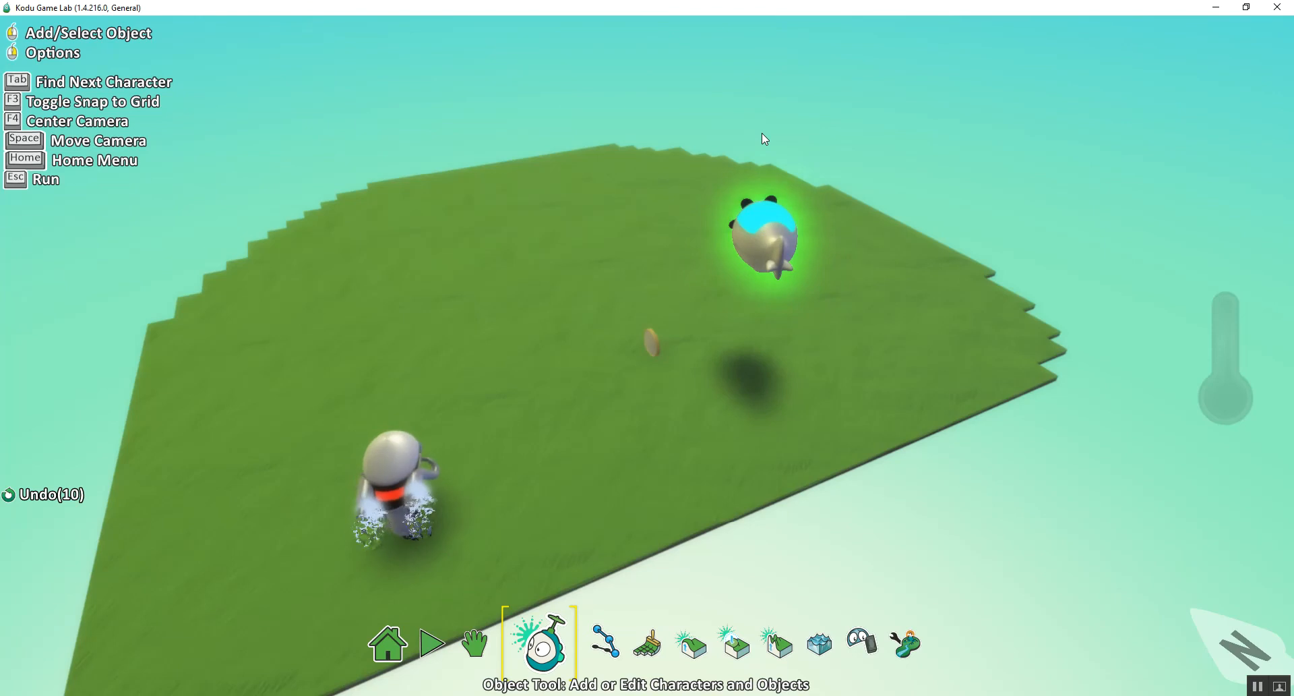
# Step: Start a test run of the level
pyautogui.click(432, 642)
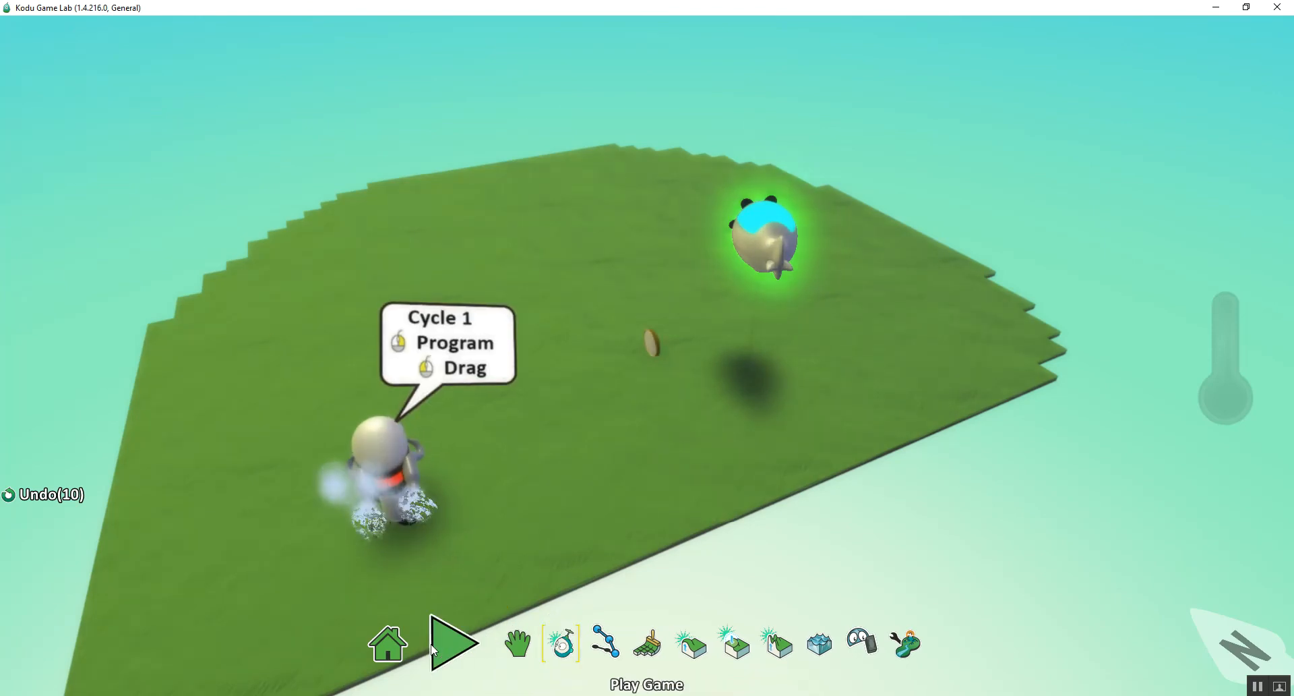
pyautogui.click(451, 641)
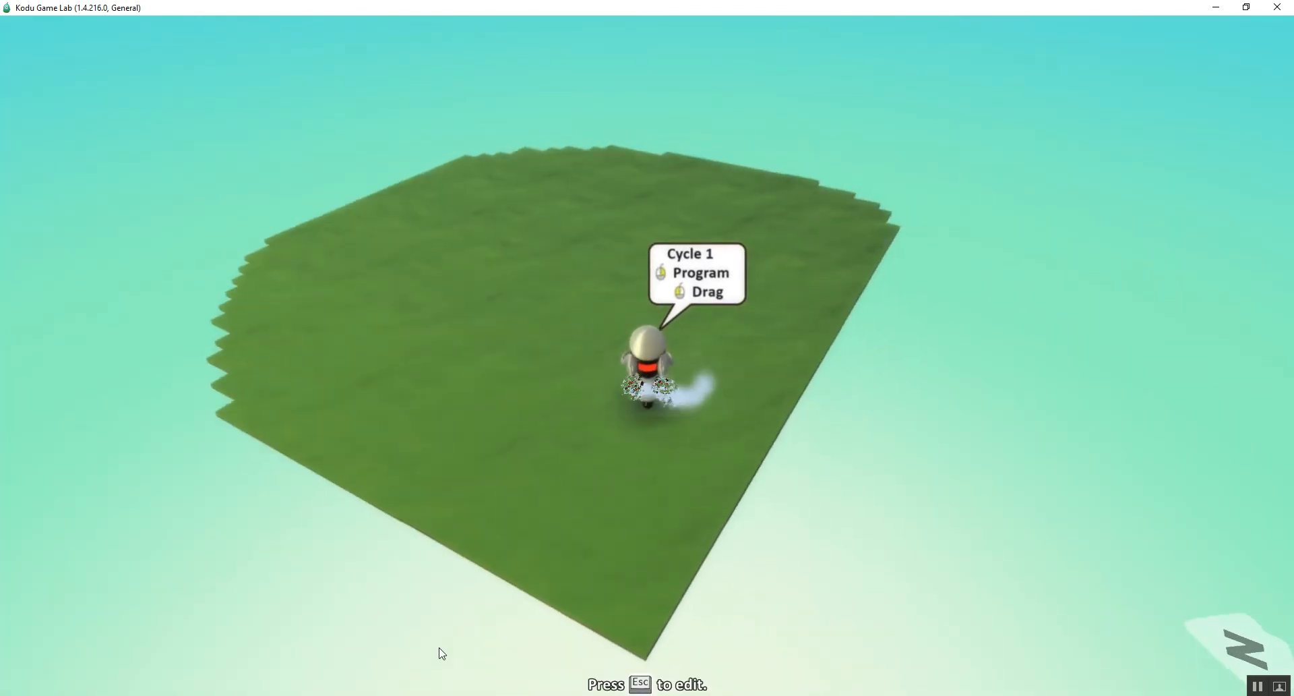